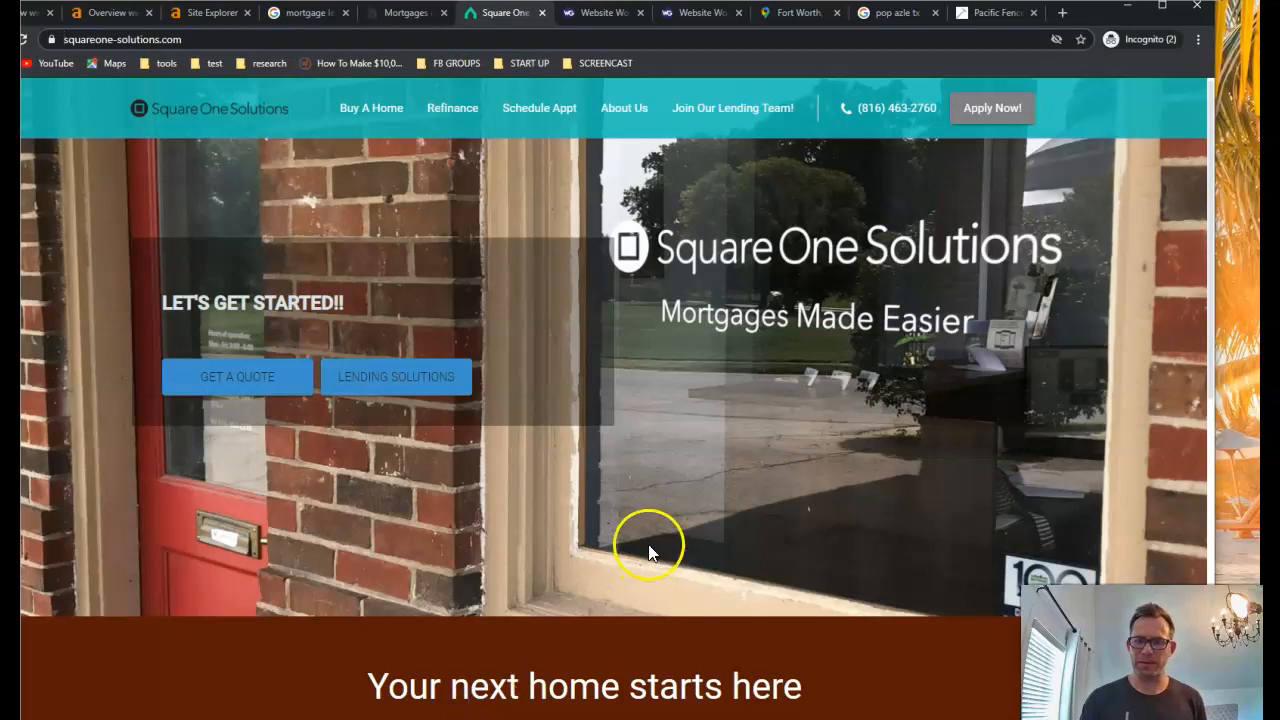
{"action": "mouse_move", "coordinate": [625, 352]}
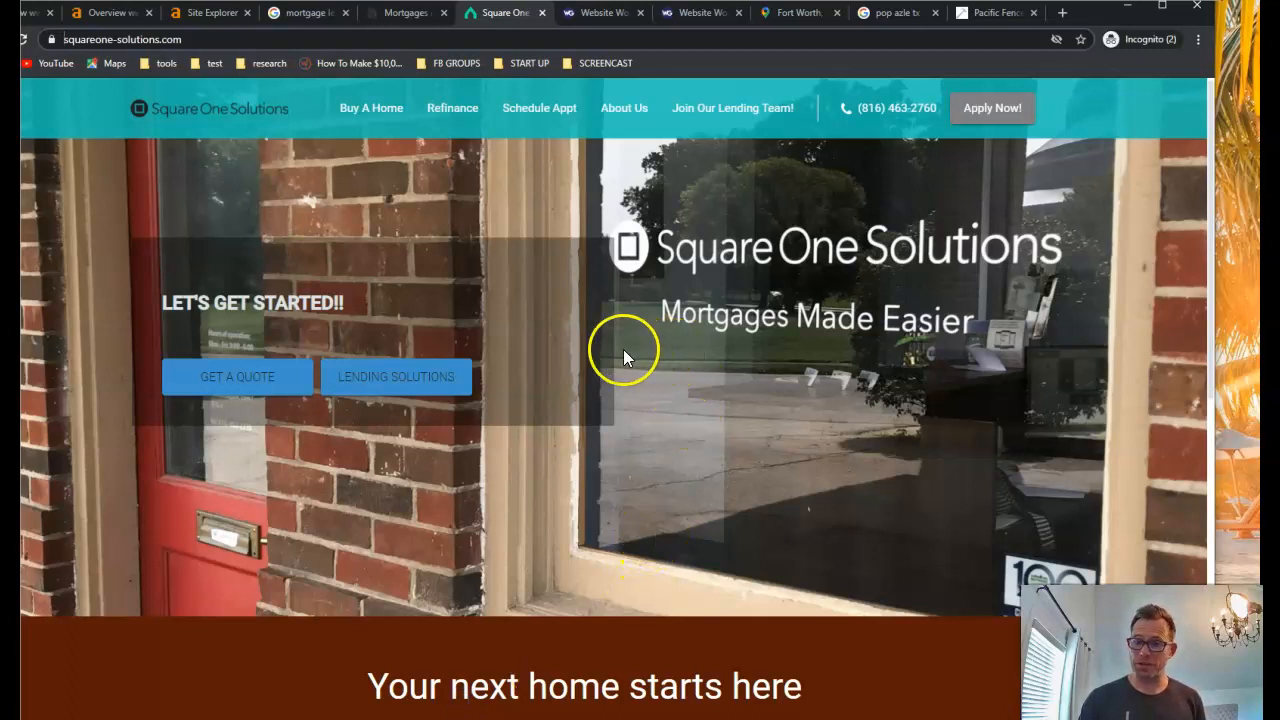
{"action": "mouse_move", "coordinate": [738, 338]}
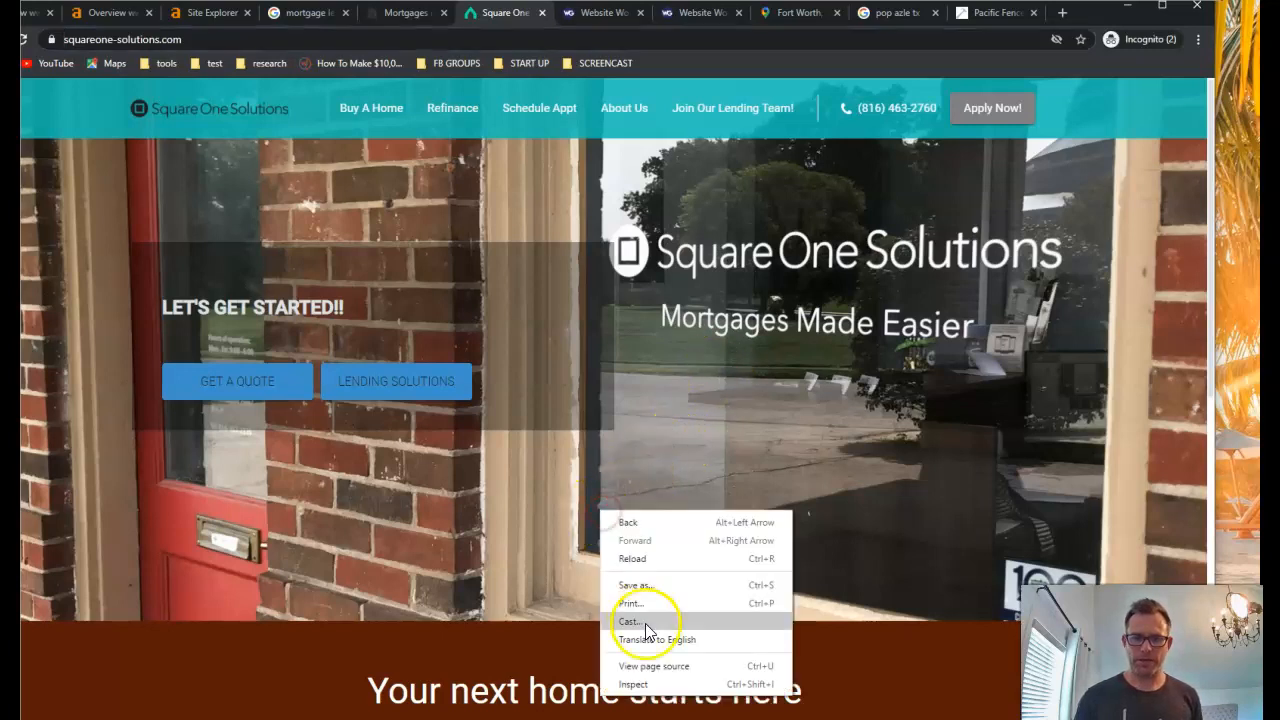
Cancel saving the homepage as a file and glance at the site's word count results.
{"action": "left_click", "coordinate": [637, 585]}
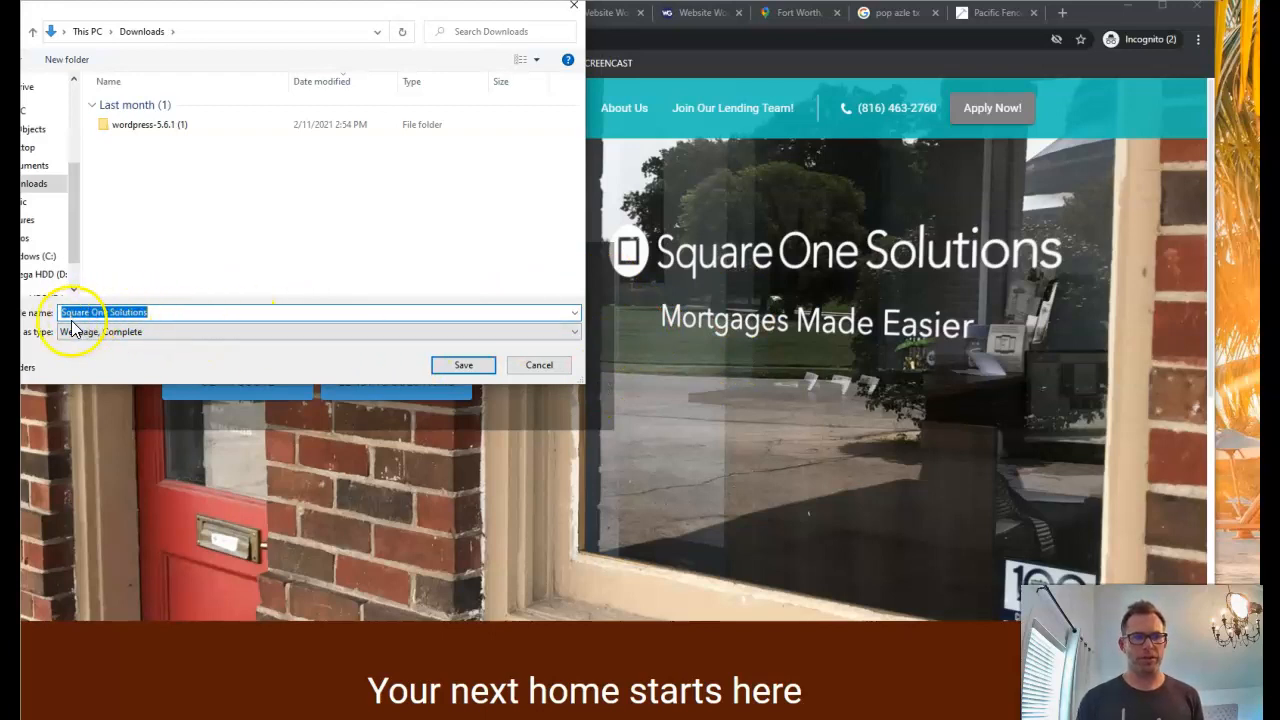
{"action": "mouse_move", "coordinate": [539, 365]}
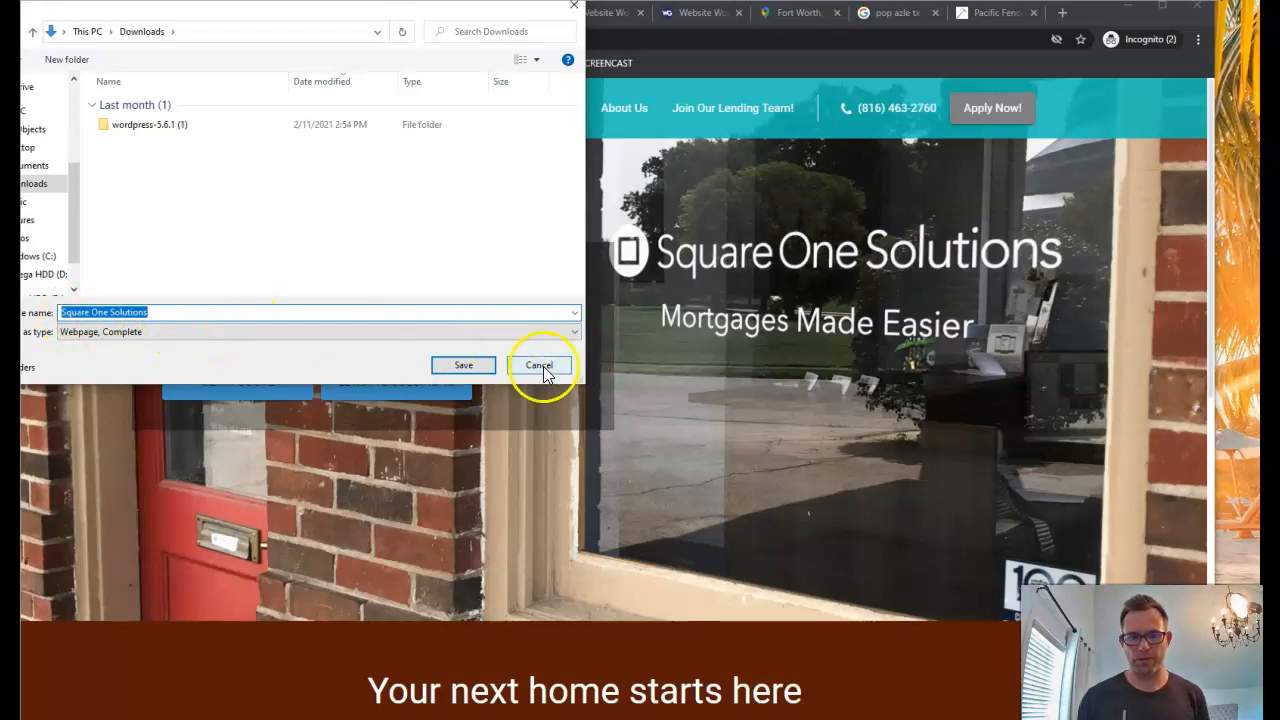
{"action": "left_click", "coordinate": [539, 364]}
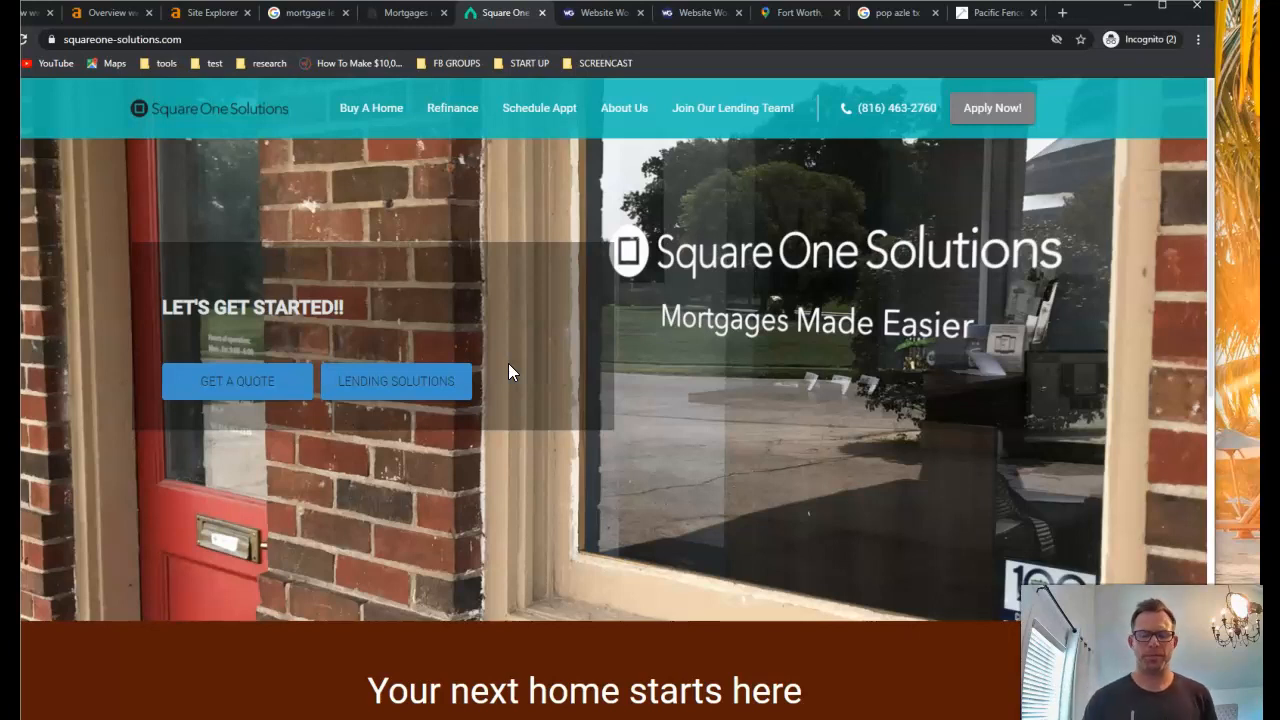
{"action": "scroll", "scroll_direction": "down", "scroll_amount": 3}
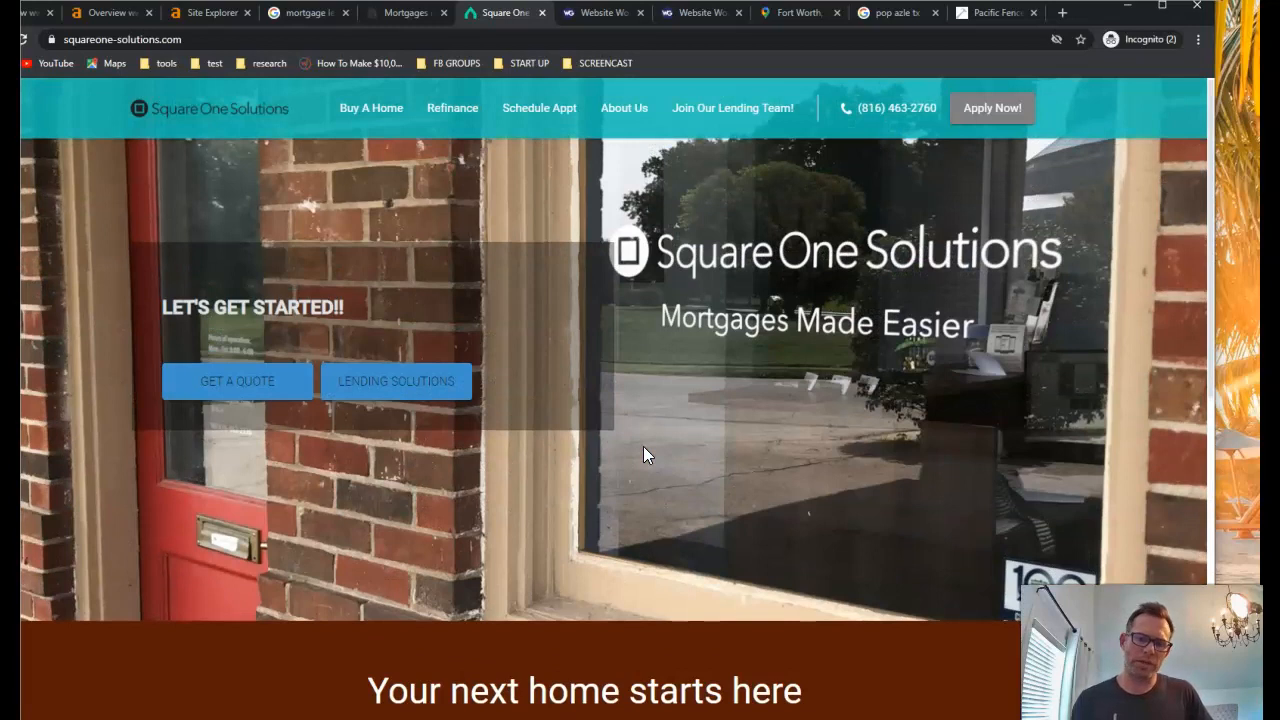
{"action": "mouse_move", "coordinate": [668, 378]}
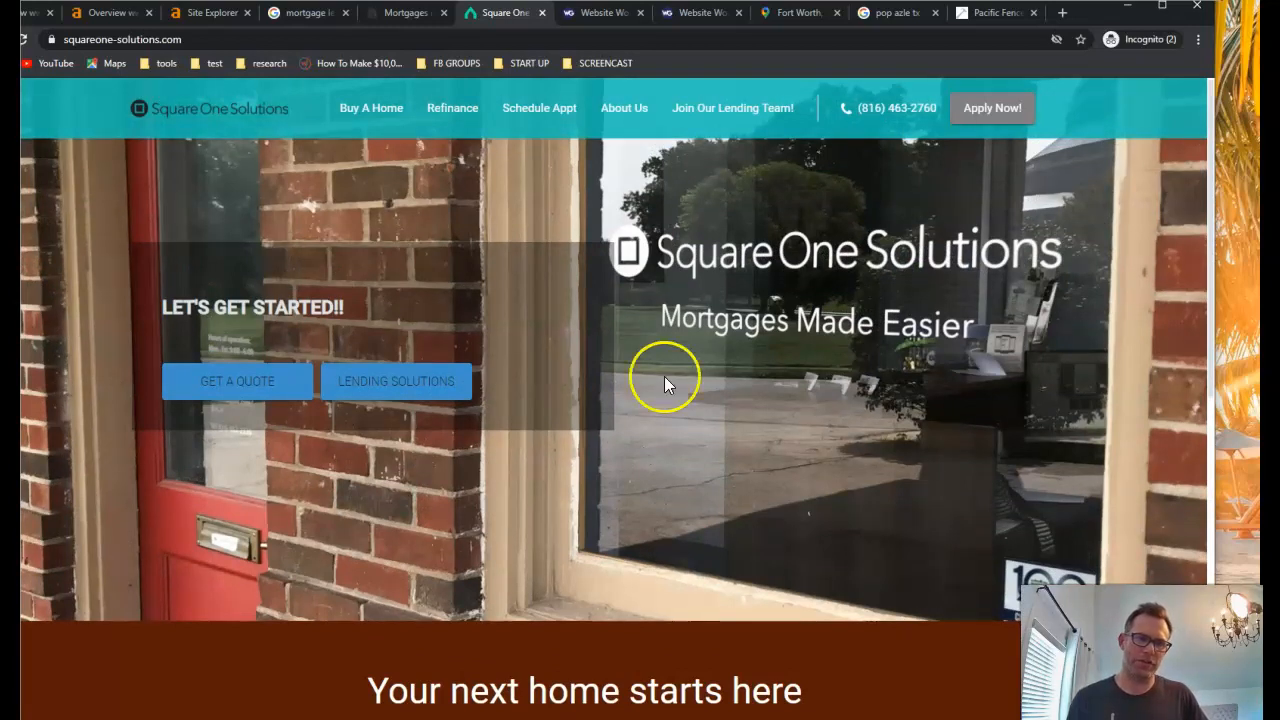
{"action": "mouse_move", "coordinate": [660, 320]}
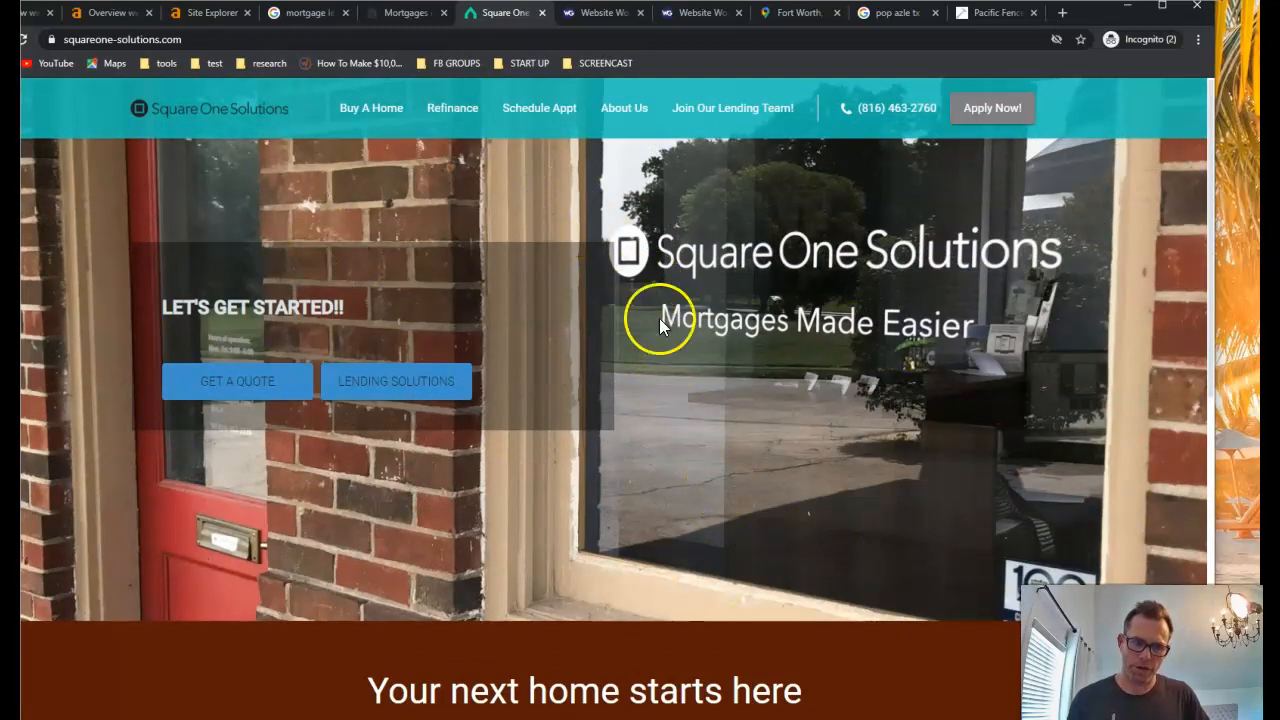
{"action": "mouse_move", "coordinate": [500, 340]}
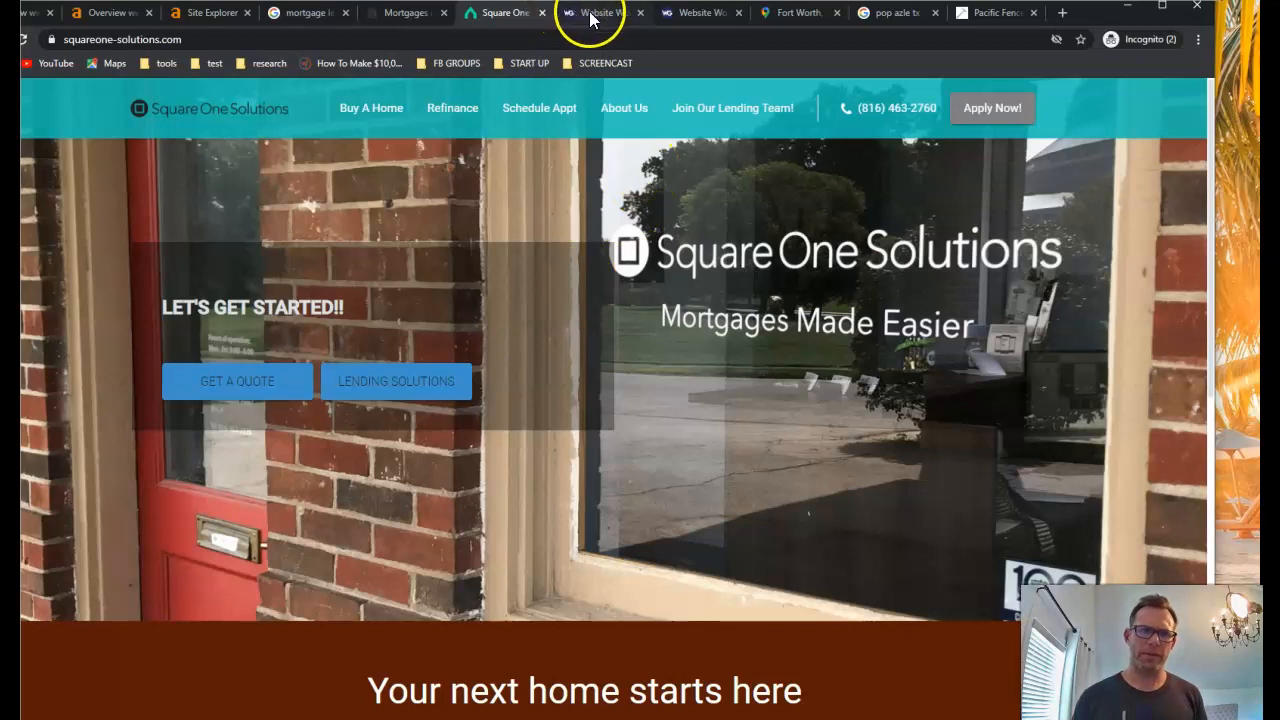
{"action": "left_click", "coordinate": [598, 12]}
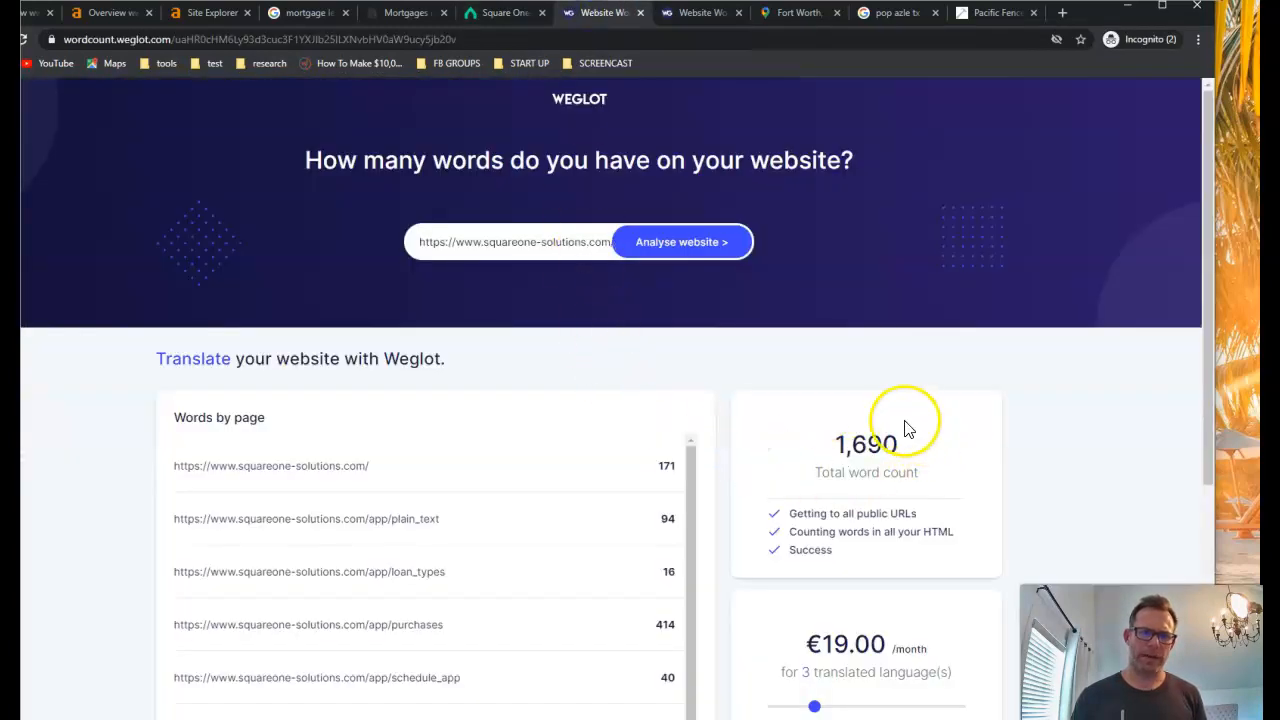
{"action": "mouse_move", "coordinate": [550, 100]}
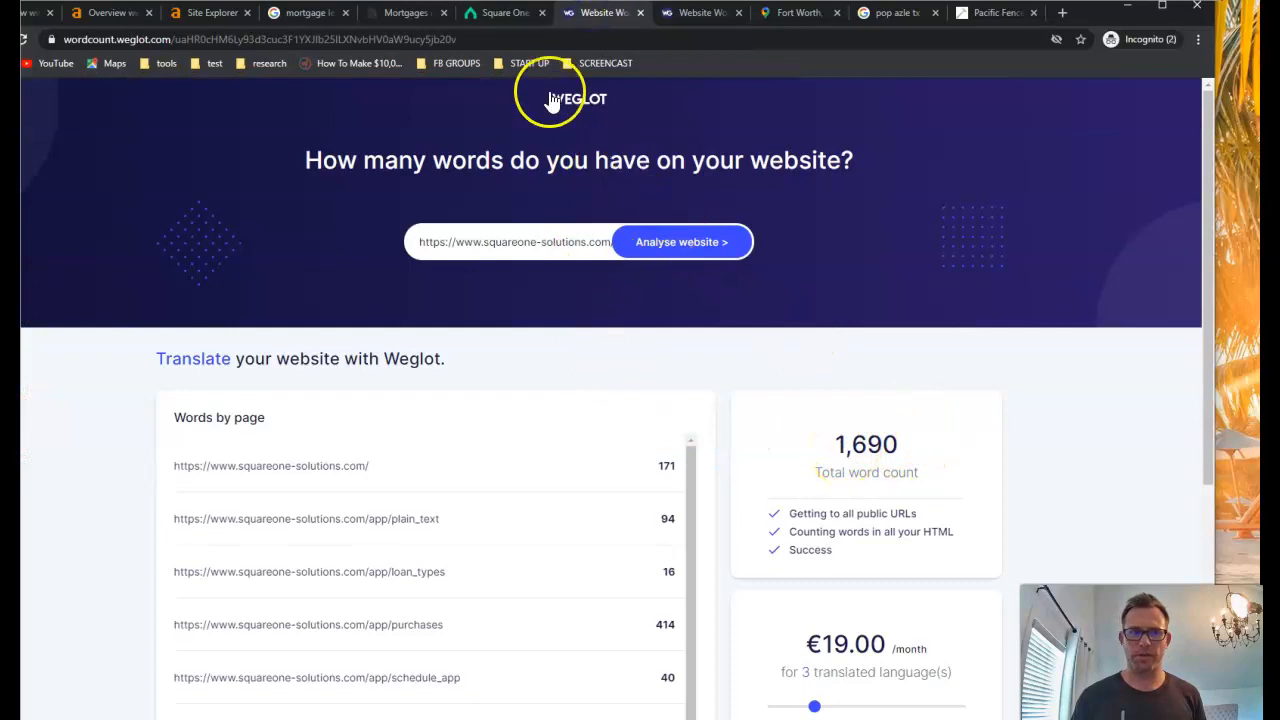
{"action": "left_click", "coordinate": [505, 12]}
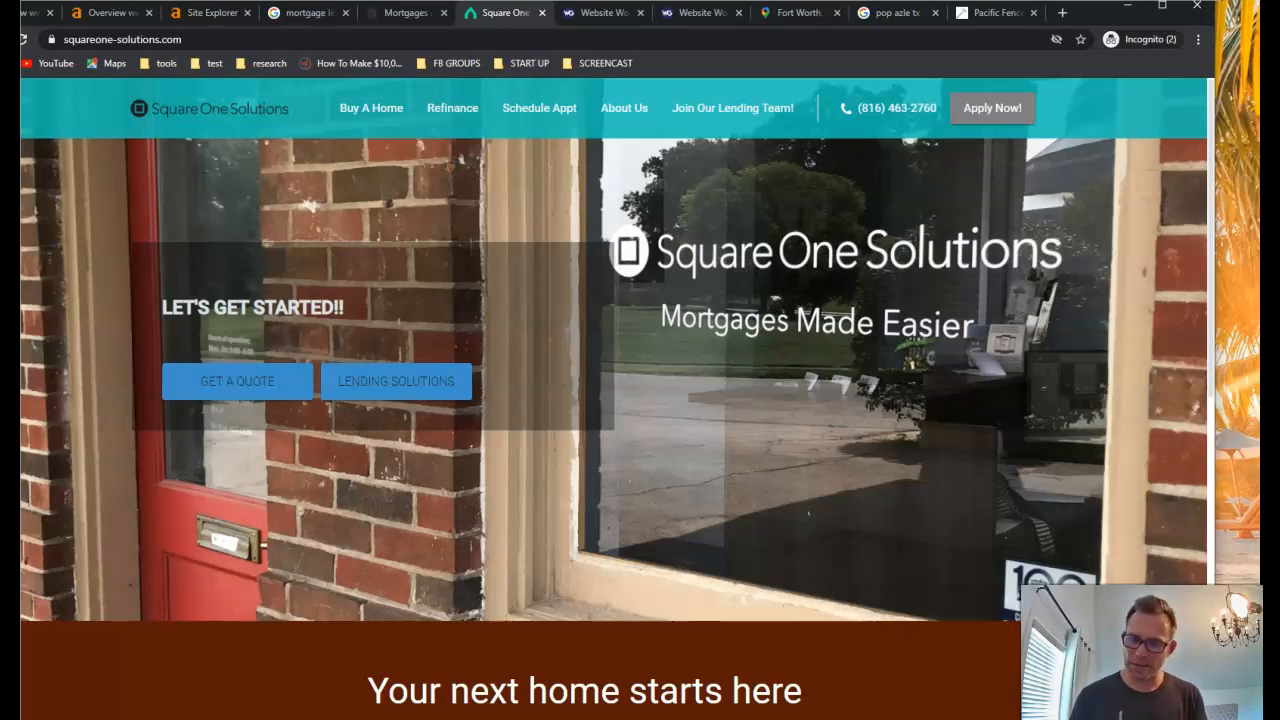
Review the 'mortgage lenders kansas city mo' map pack and organic results, including NerdWallet's article.
{"action": "left_click", "coordinate": [120, 39]}
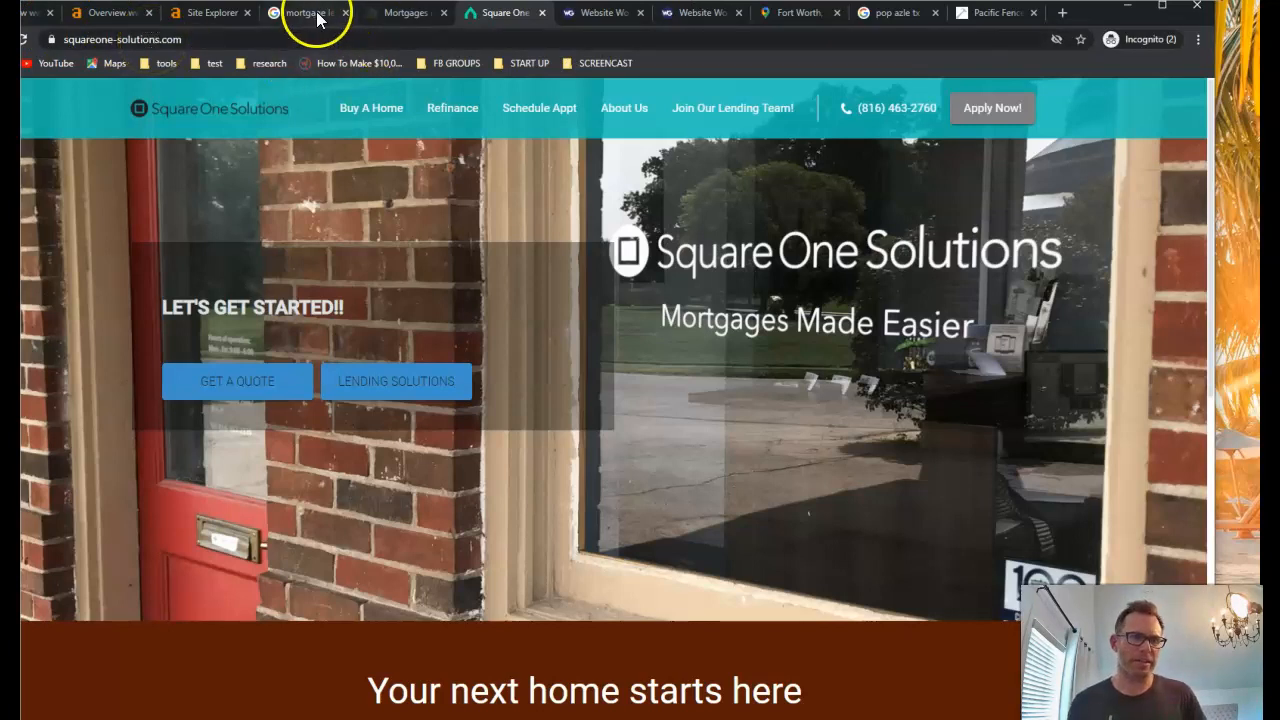
{"action": "left_click", "coordinate": [310, 12]}
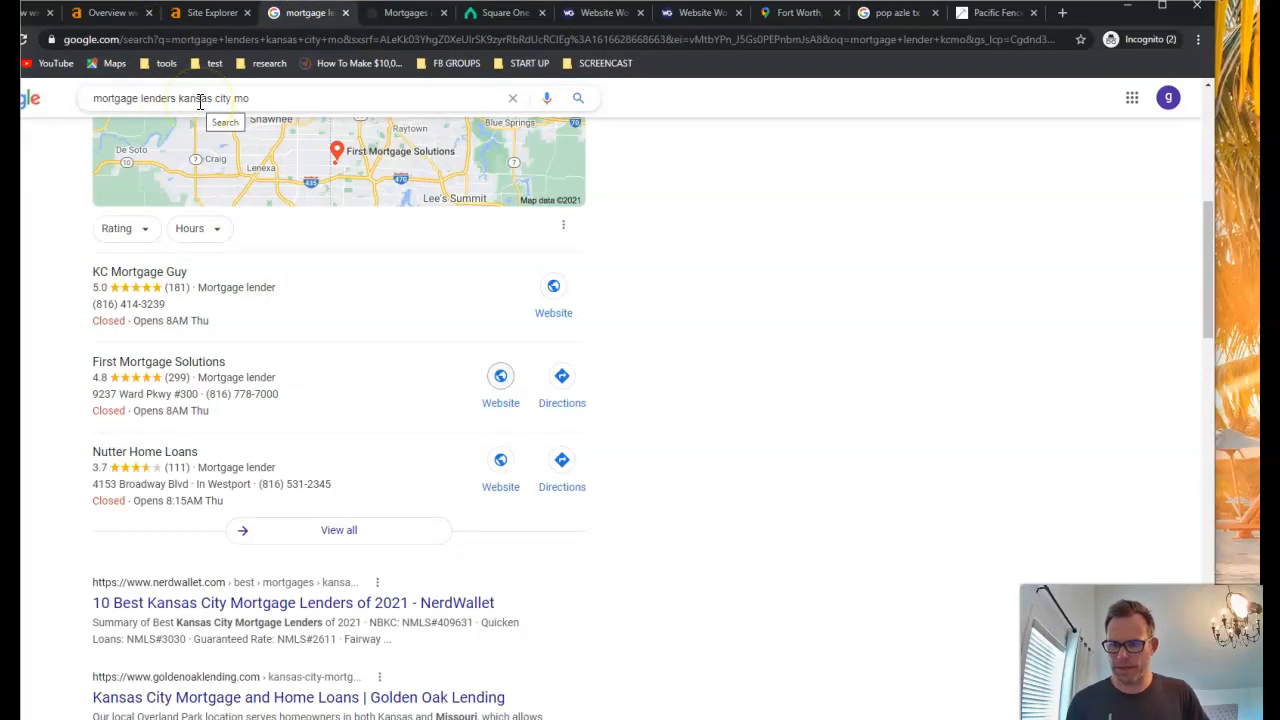
{"action": "mouse_move", "coordinate": [189, 228]}
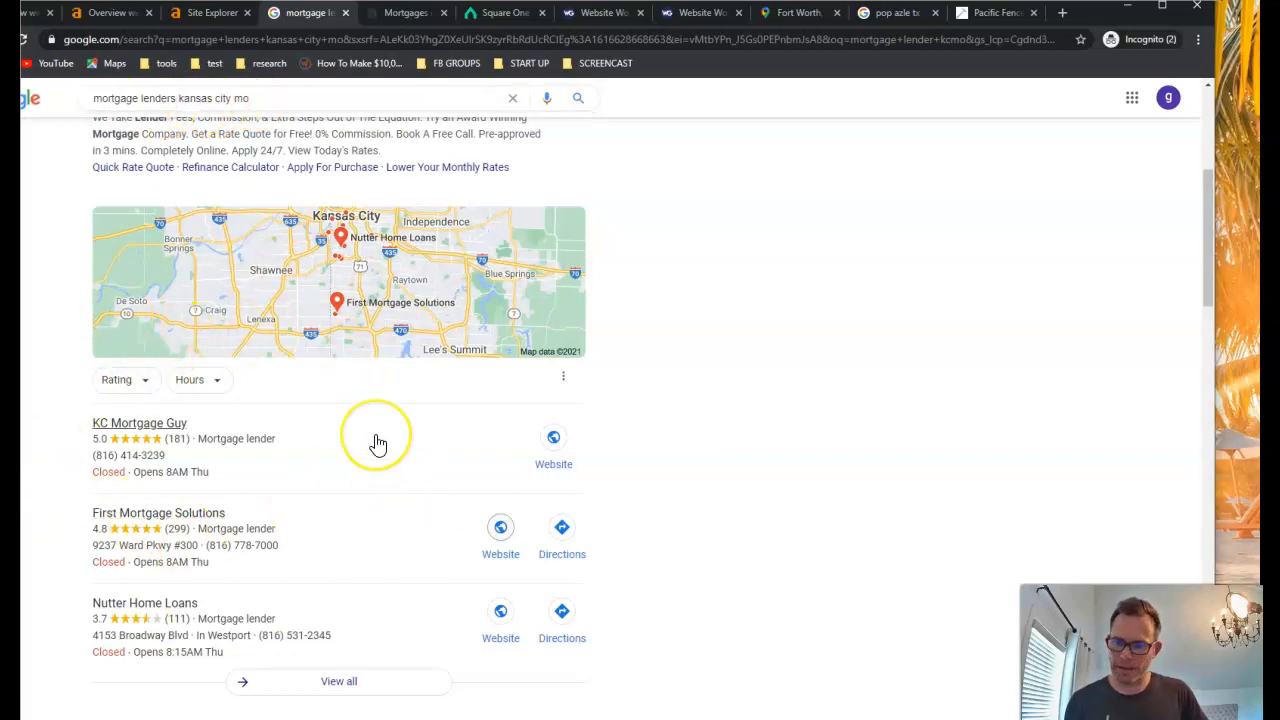
{"action": "scroll", "scroll_direction": "down", "scroll_amount": 3}
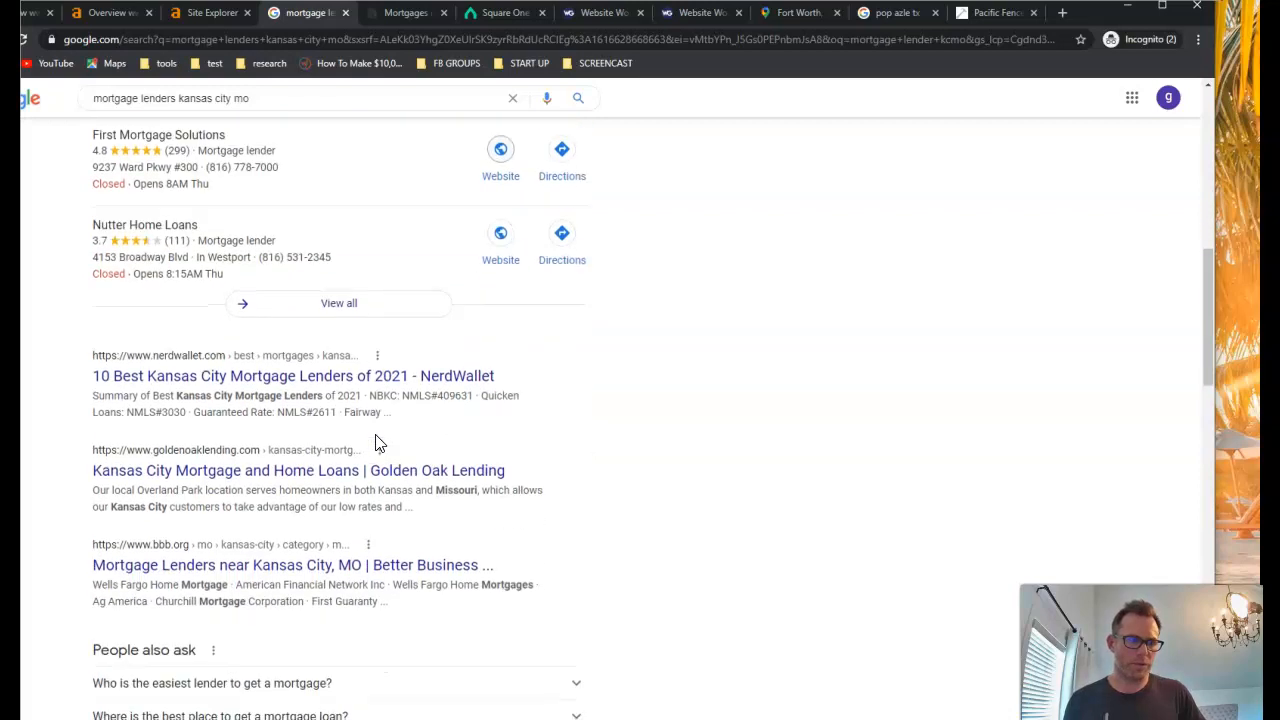
{"action": "scroll", "scroll_direction": "down", "scroll_amount": 3}
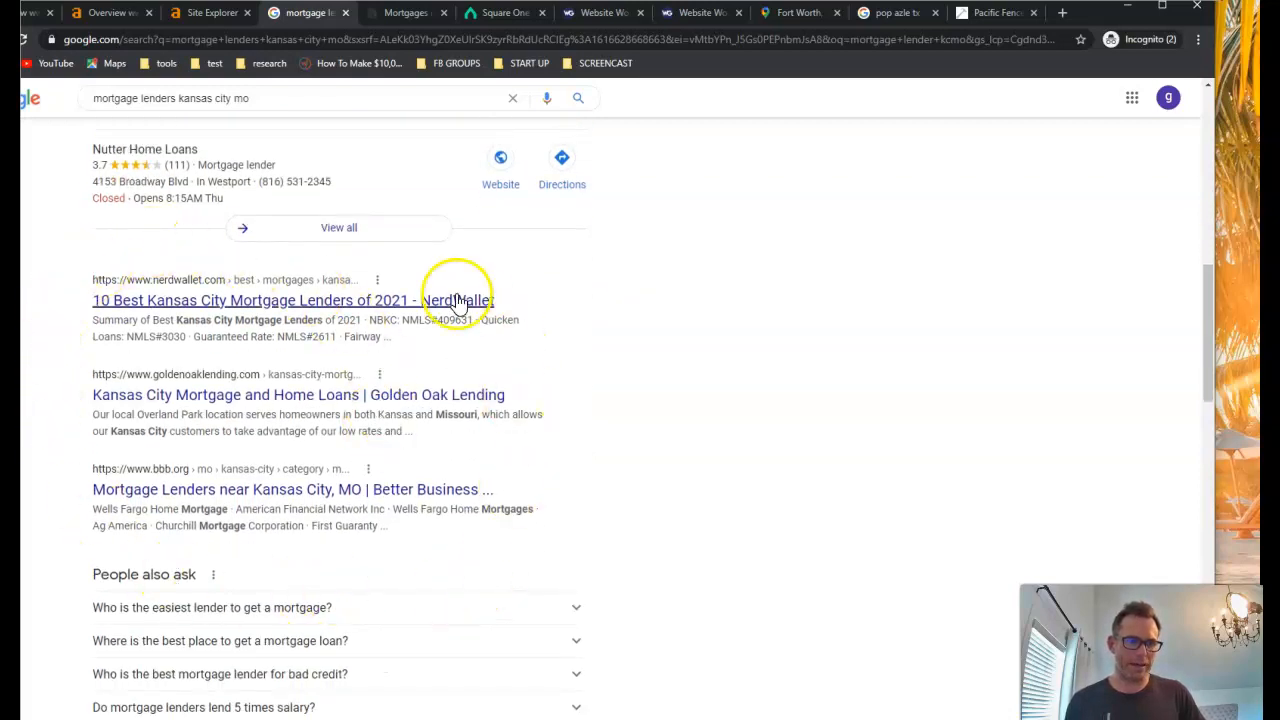
{"action": "scroll", "scroll_direction": "up", "scroll_amount": 3}
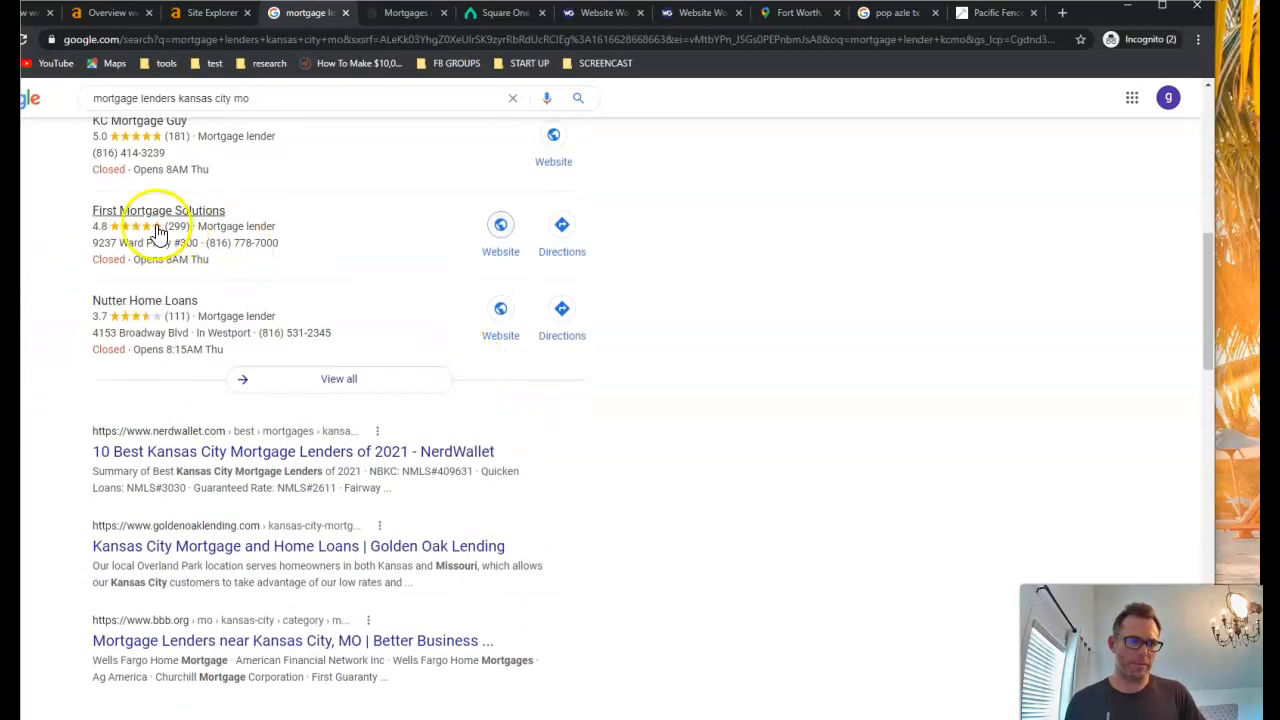
{"action": "scroll", "scroll_direction": "down", "scroll_amount": 3}
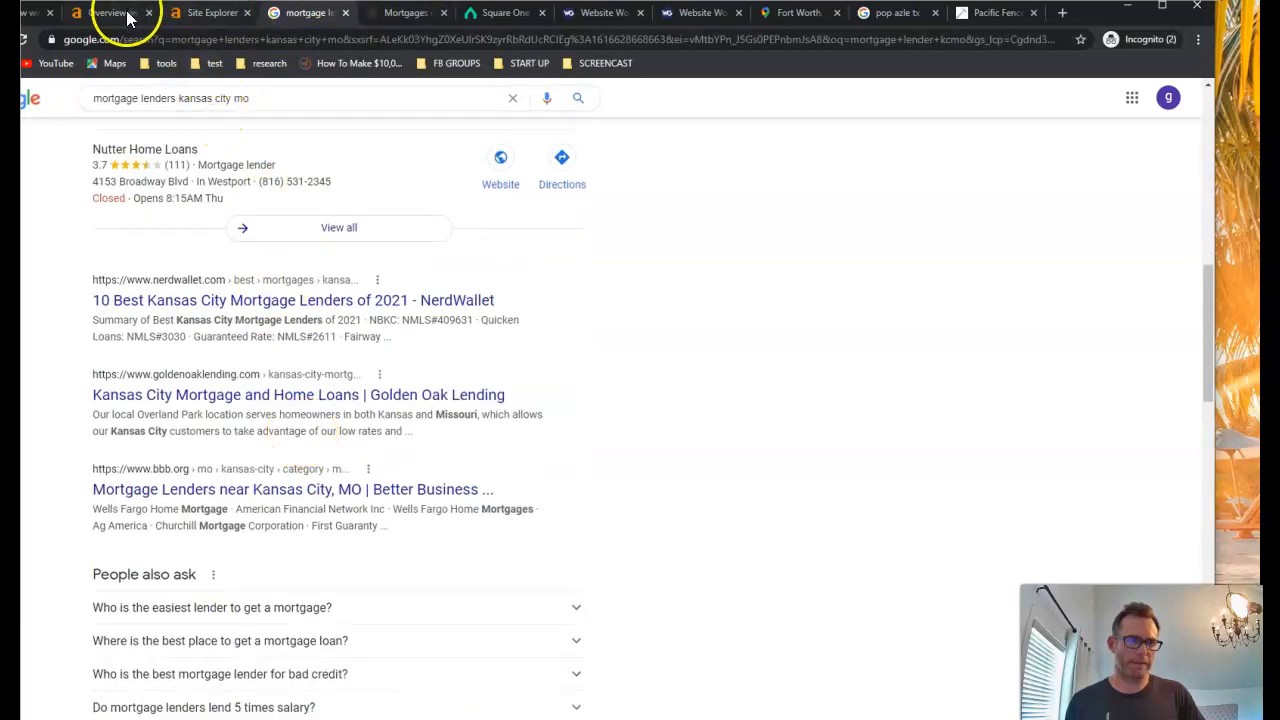
Scroll through firstmortgagesolutions.com's 333 organic keywords with volume, traffic and positions in Ahrefs.
{"action": "left_click", "coordinate": [105, 12]}
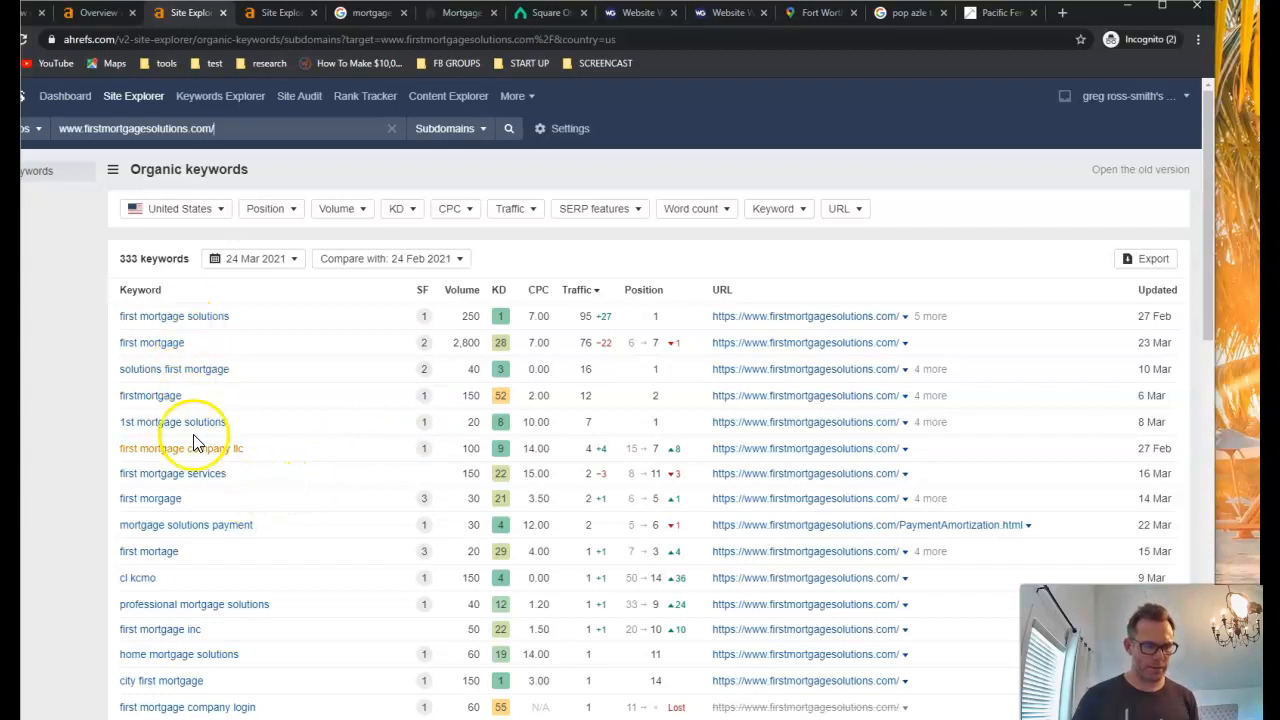
{"action": "scroll", "scroll_direction": "down", "scroll_amount": 3}
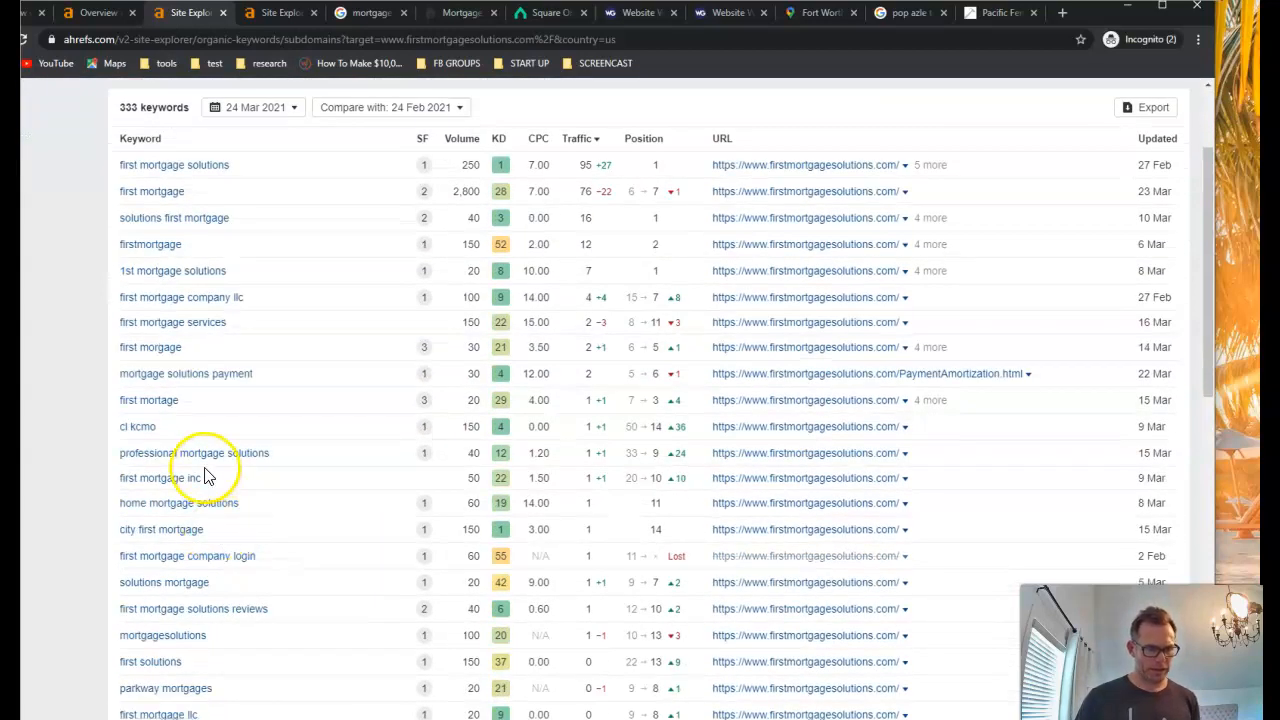
{"action": "scroll", "scroll_direction": "down", "scroll_amount": 3}
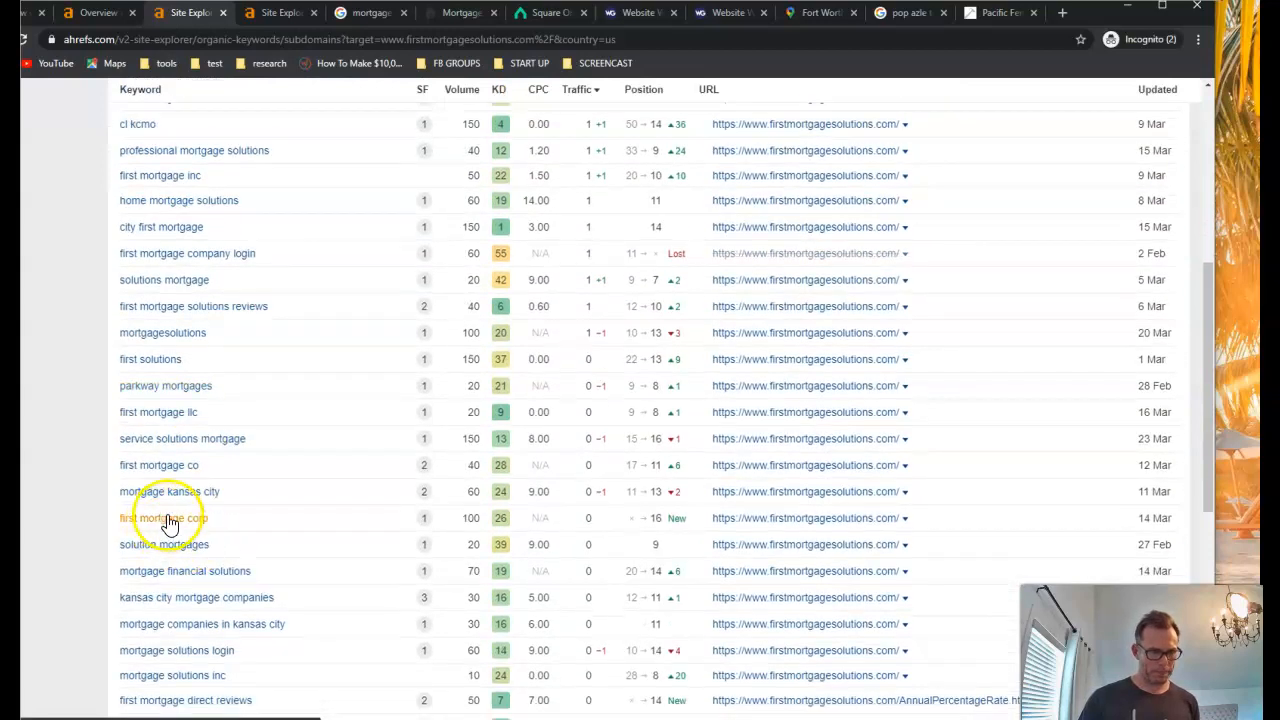
{"action": "mouse_move", "coordinate": [230, 505]}
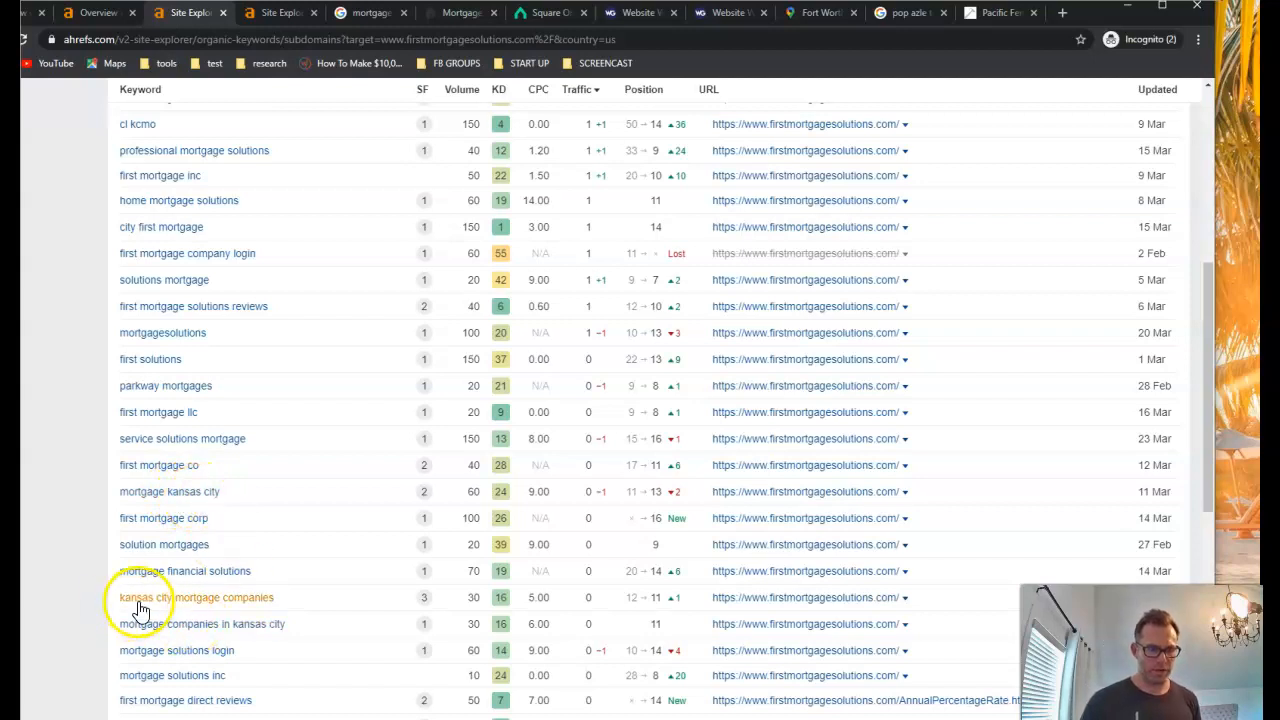
{"action": "mouse_move", "coordinate": [160, 637]}
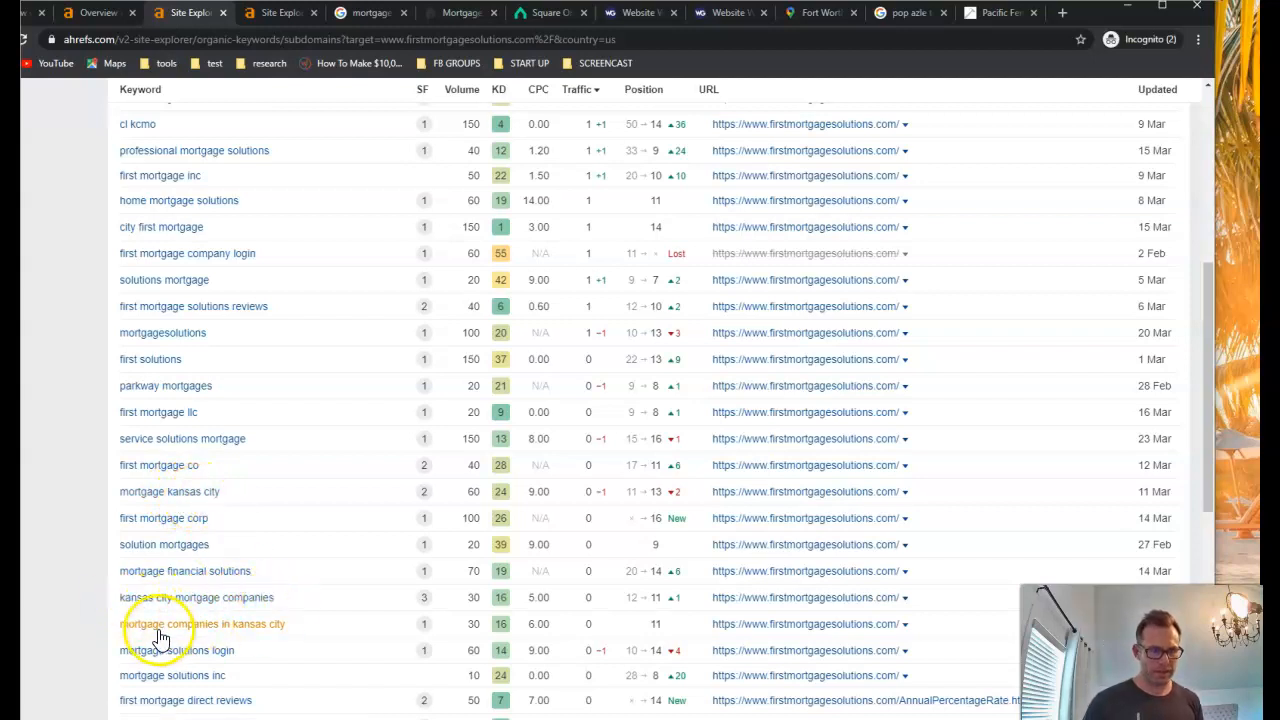
{"action": "scroll", "scroll_direction": "down", "scroll_amount": 3}
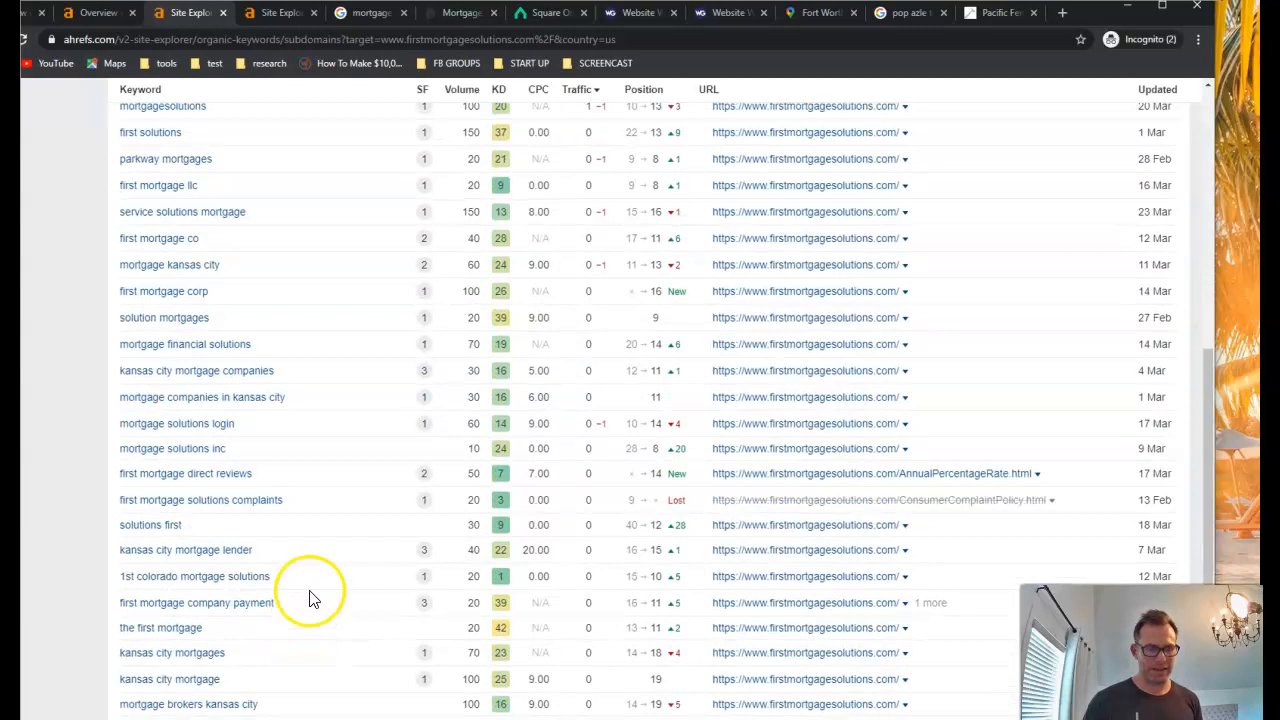
{"action": "scroll", "scroll_direction": "down", "scroll_amount": 3}
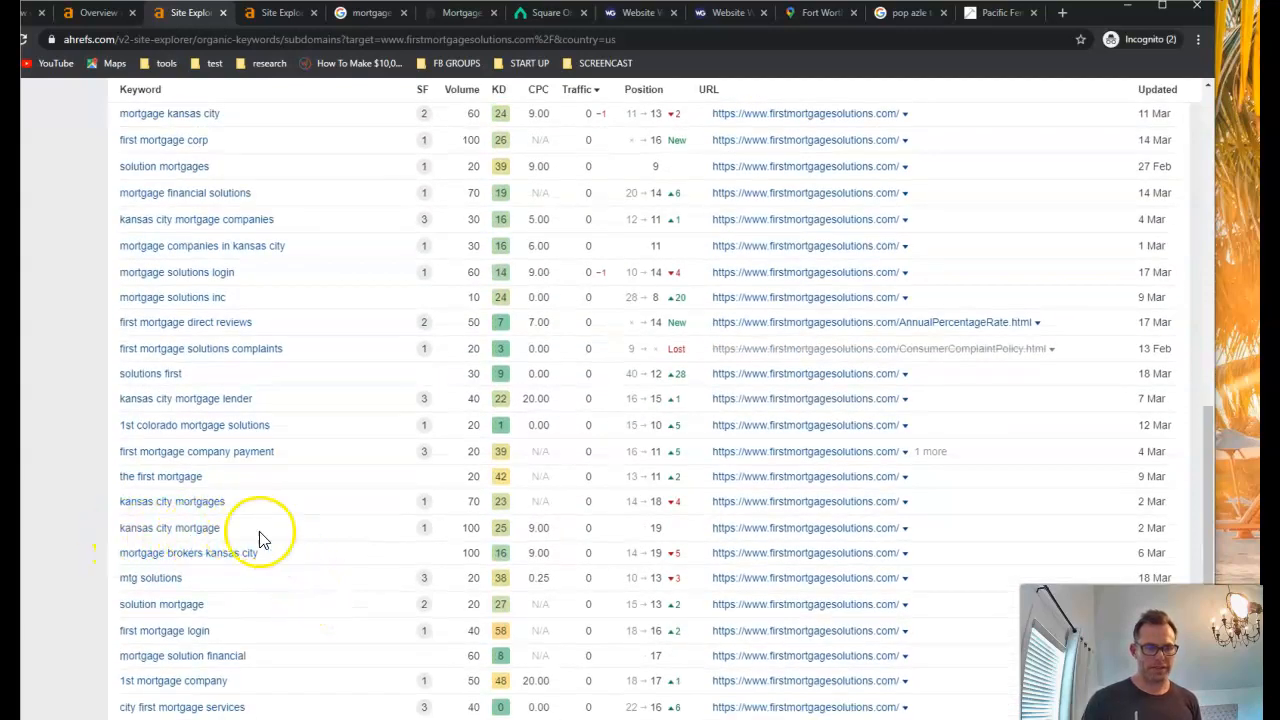
{"action": "mouse_move", "coordinate": [458, 528]}
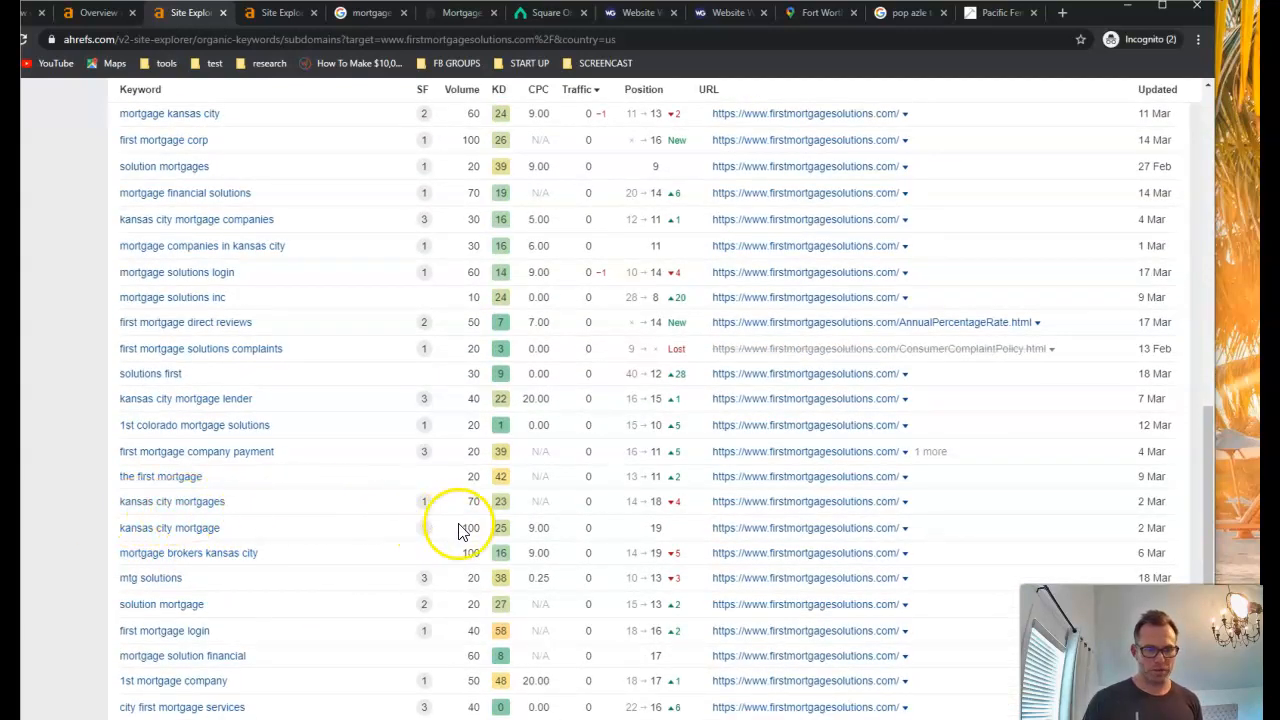
{"action": "mouse_move", "coordinate": [458, 540]}
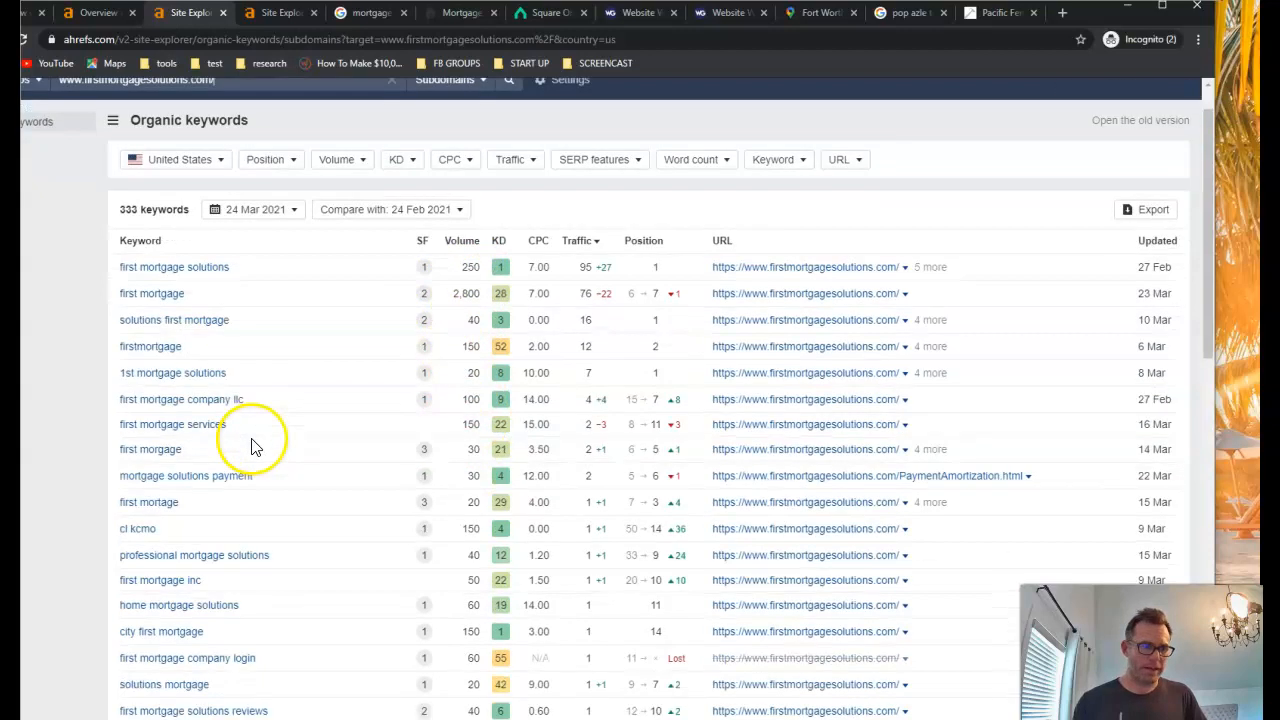
{"action": "scroll", "scroll_direction": "down", "scroll_amount": 3}
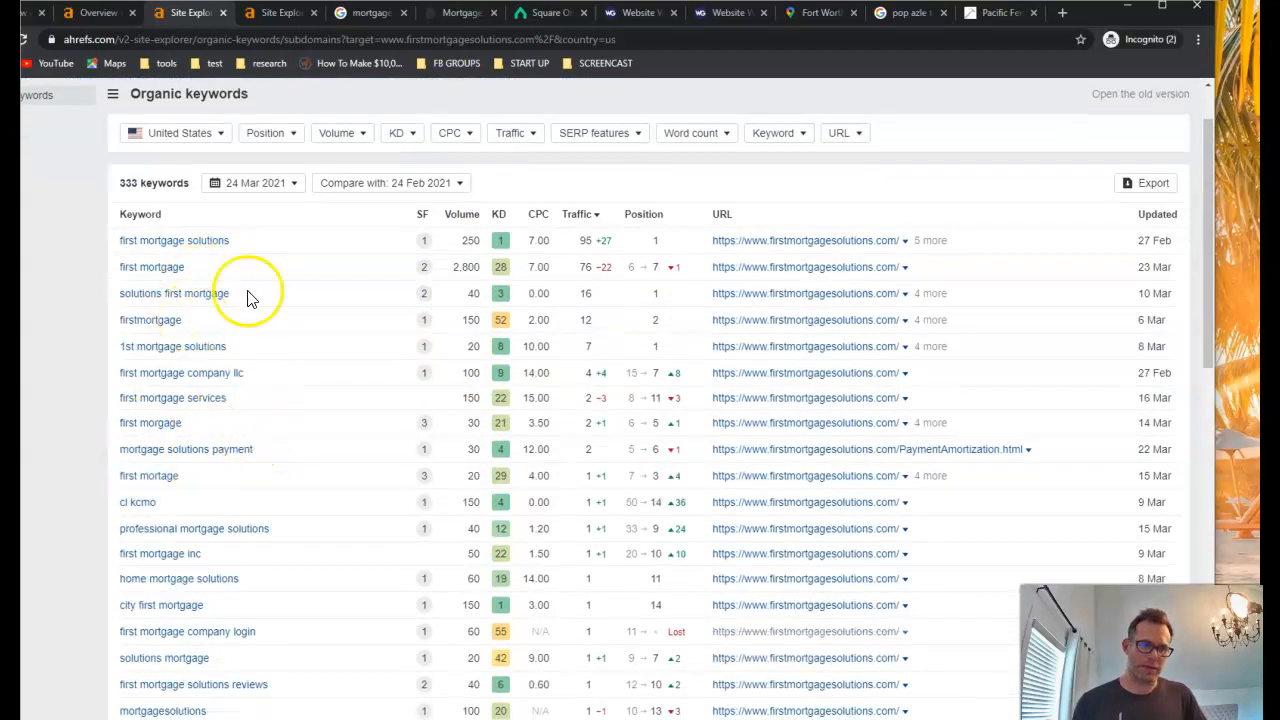
{"action": "mouse_move", "coordinate": [155, 575]}
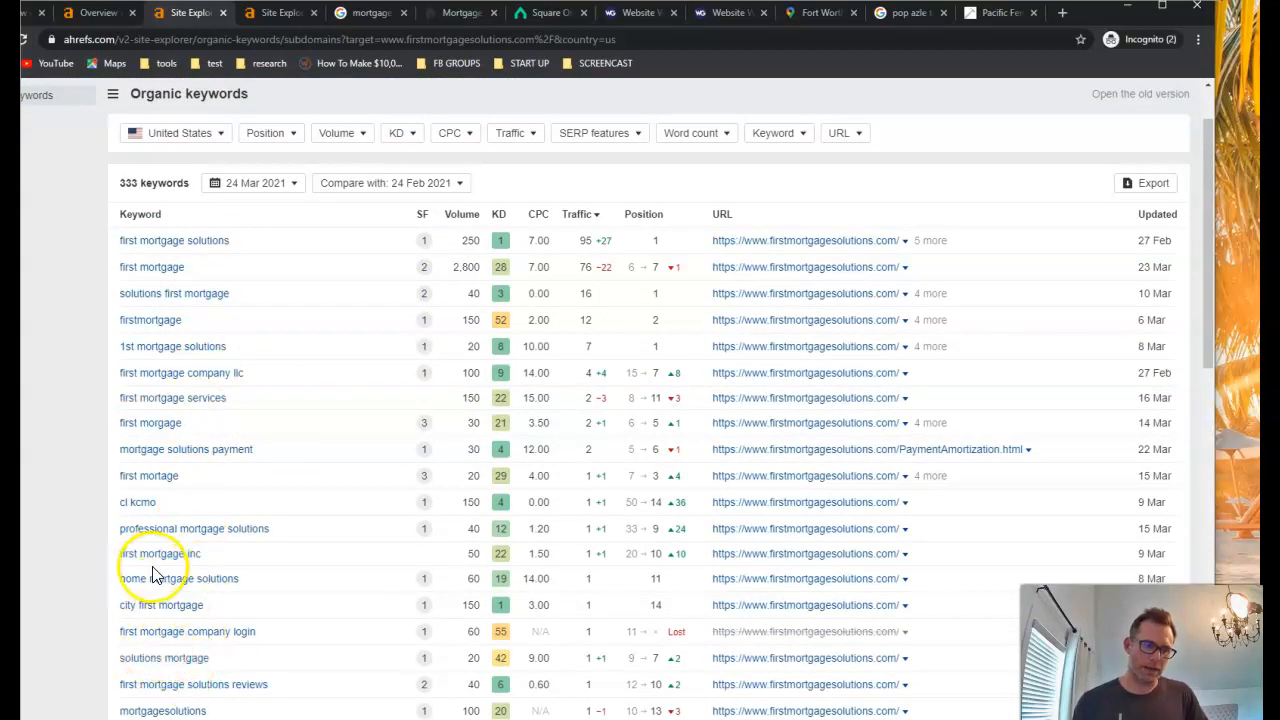
{"action": "scroll", "scroll_direction": "down", "scroll_amount": 3}
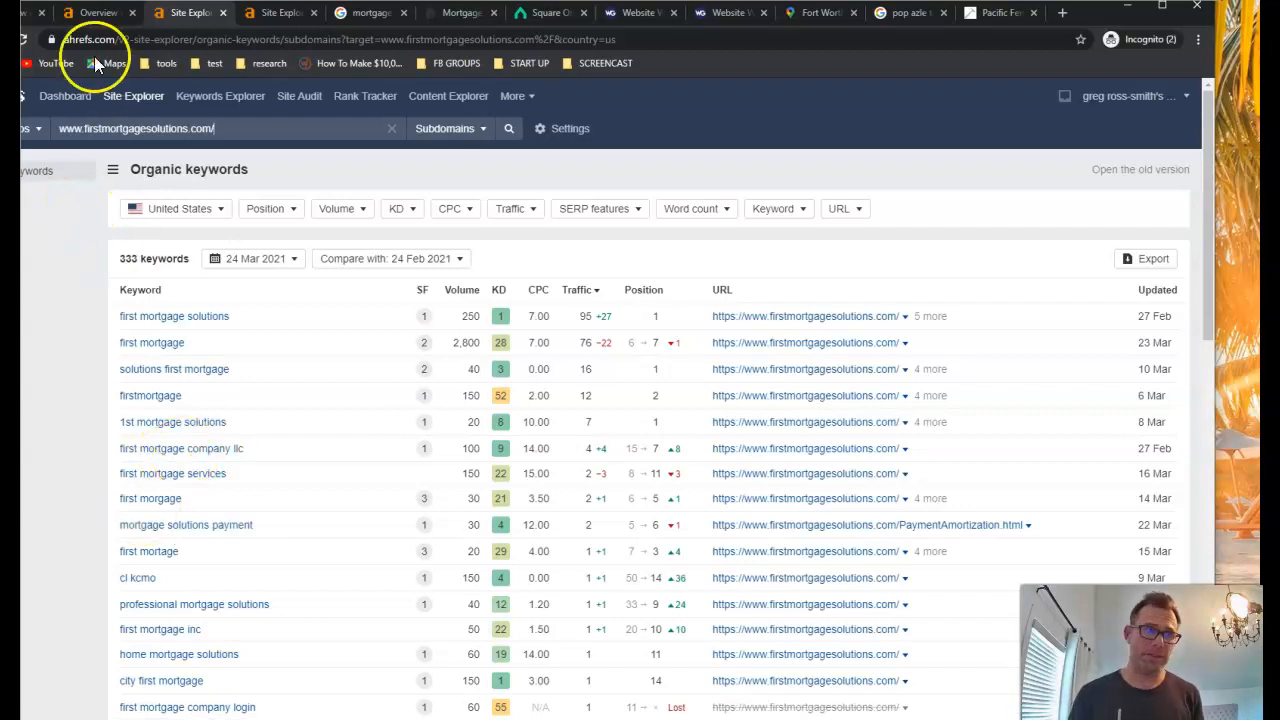
Check the firstmortgagesolutions.com overview: 244 backlinks, 63 referring domains, 263 organic traffic.
{"action": "left_click", "coordinate": [97, 13]}
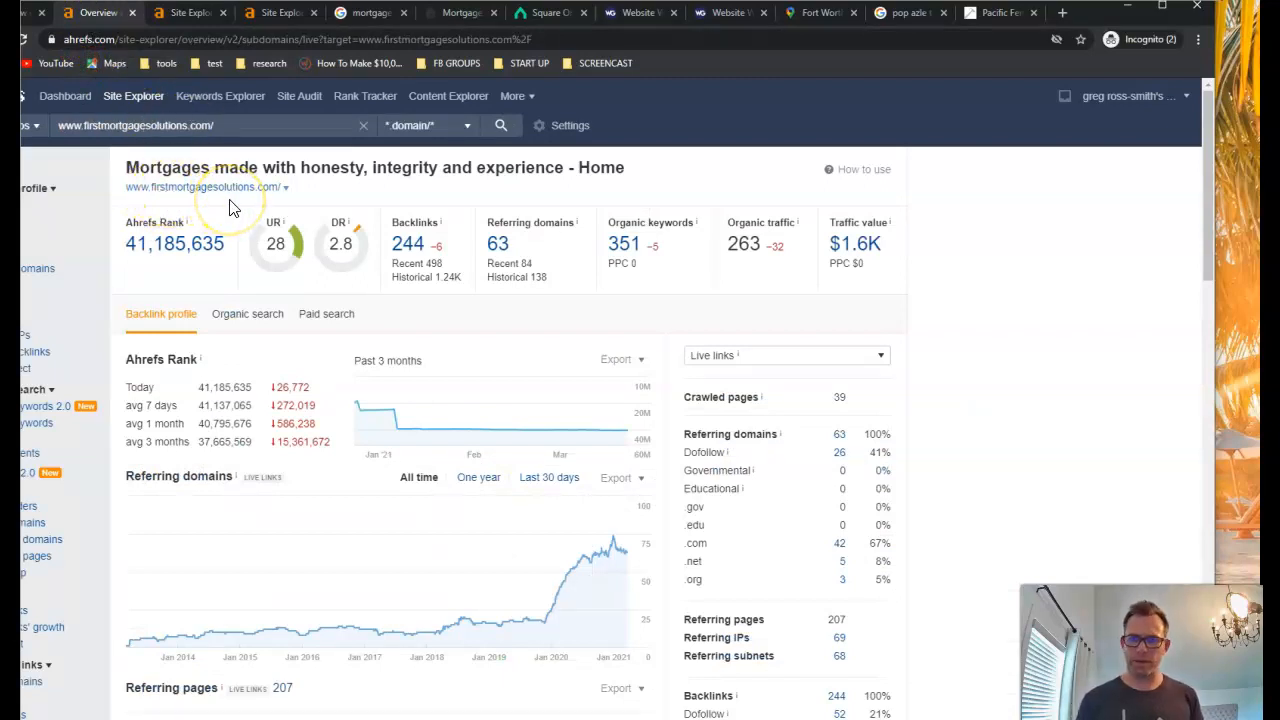
{"action": "left_click", "coordinate": [370, 12]}
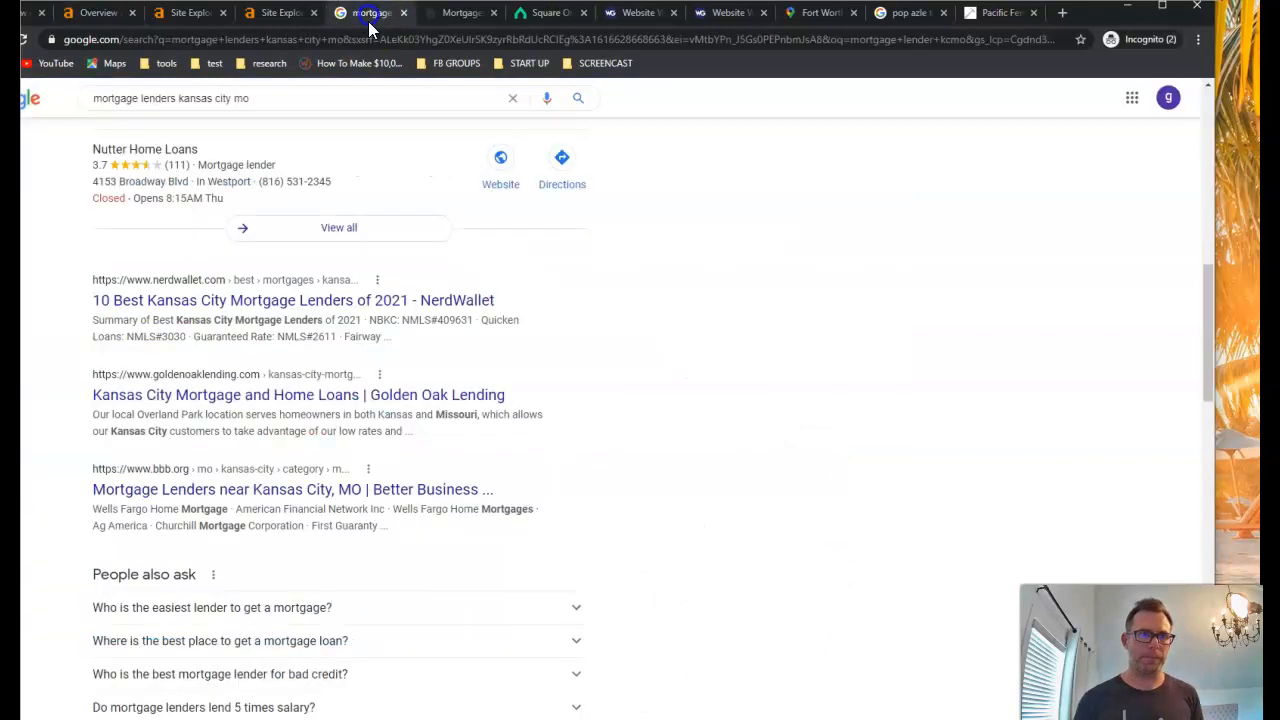
{"action": "scroll", "scroll_direction": "up", "scroll_amount": 3}
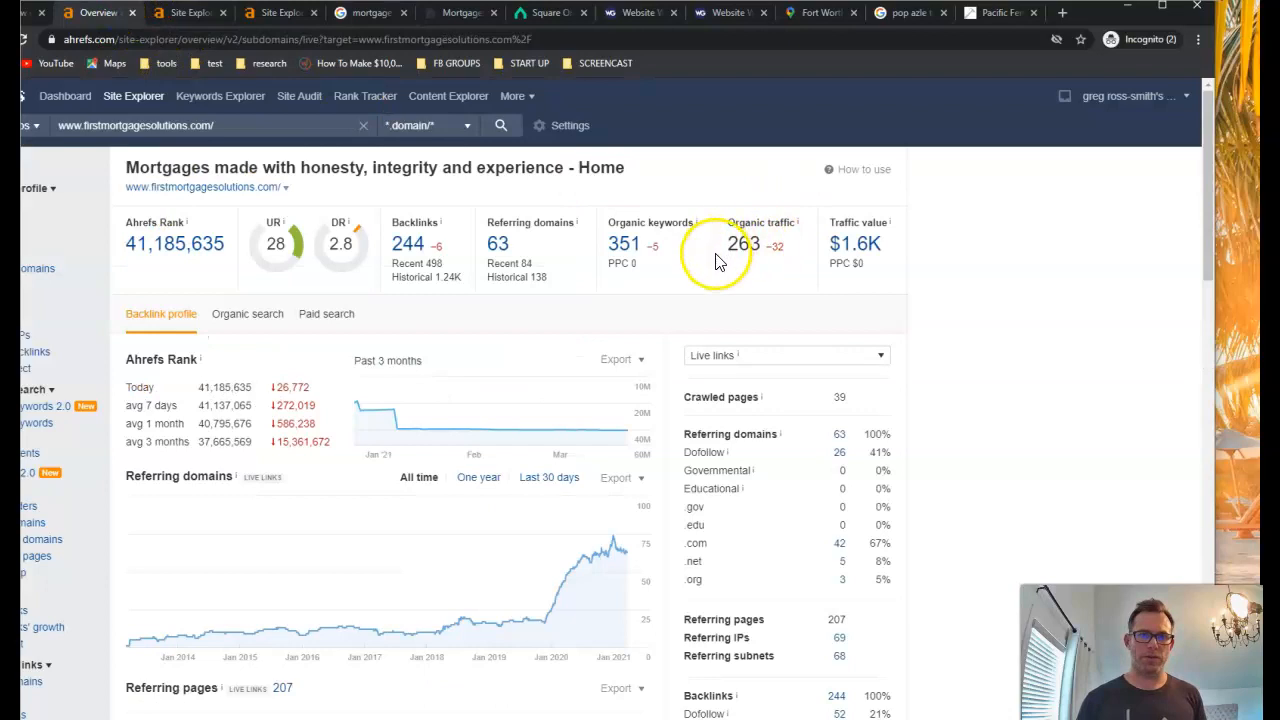
{"action": "mouse_move", "coordinate": [748, 262]}
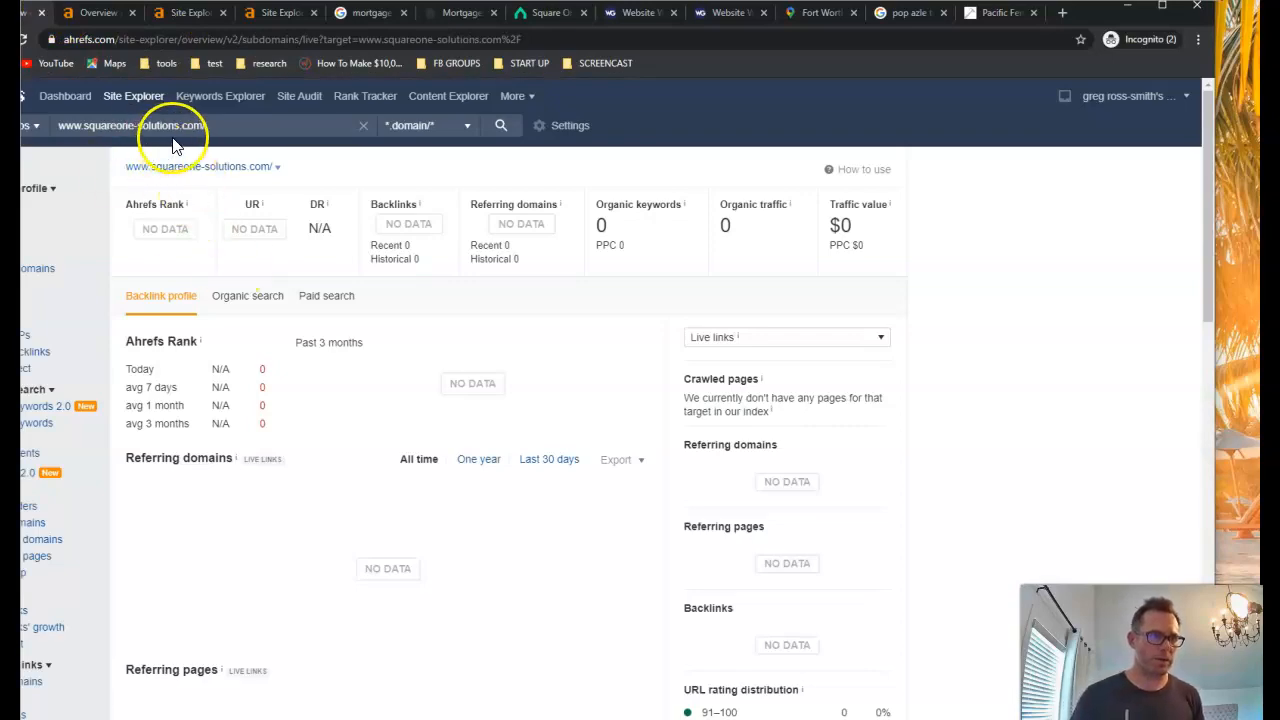
{"action": "mouse_move", "coordinate": [724, 255]}
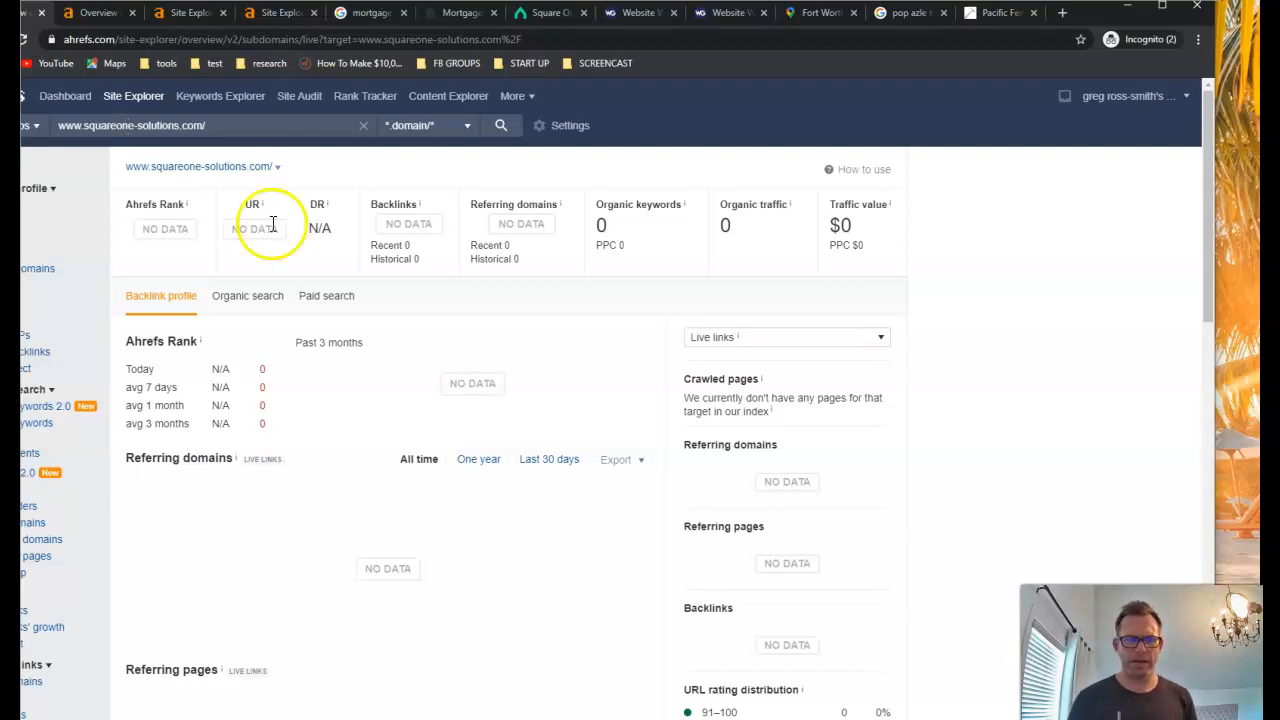
{"action": "mouse_move", "coordinate": [620, 232]}
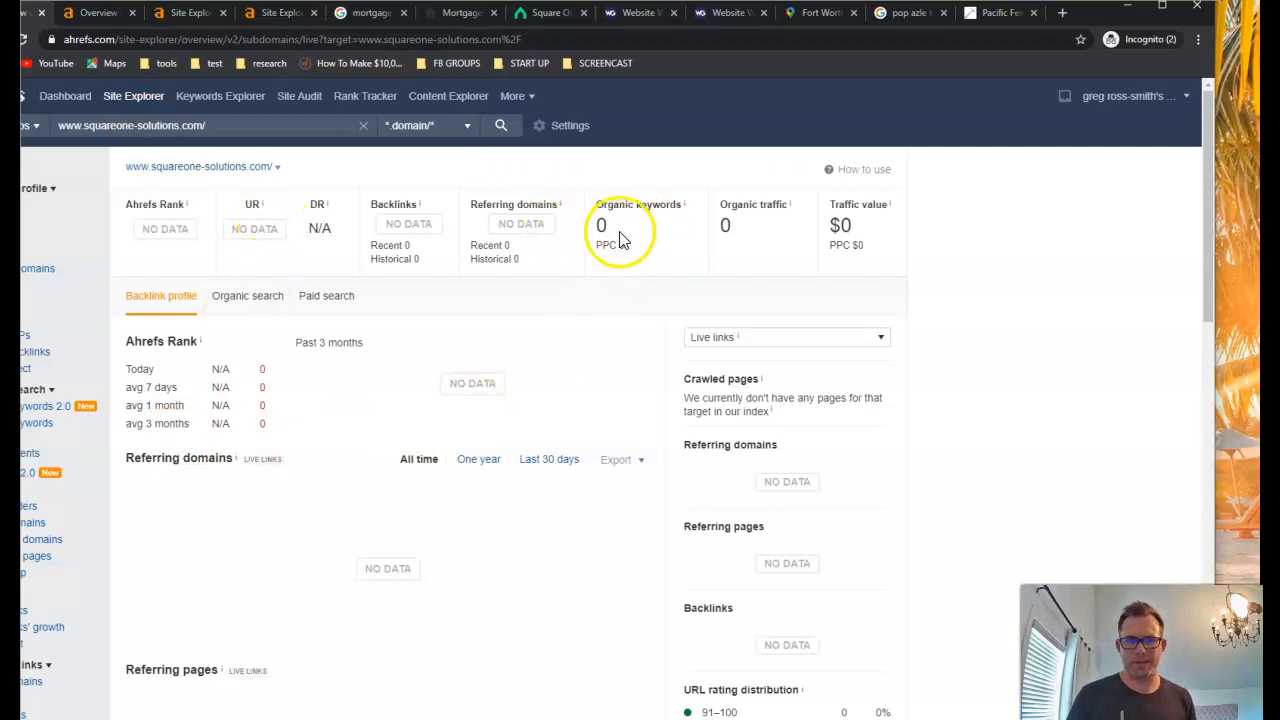
{"action": "mouse_move", "coordinate": [740, 250]}
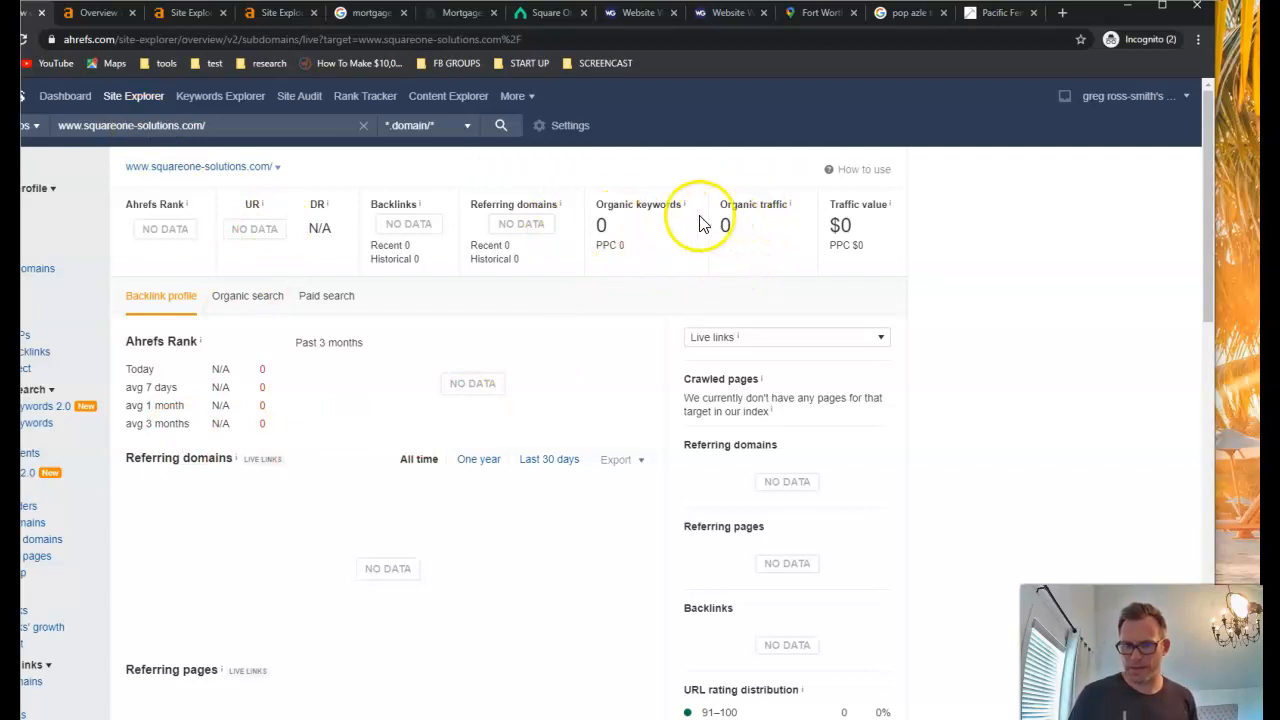
{"action": "mouse_move", "coordinate": [698, 227]}
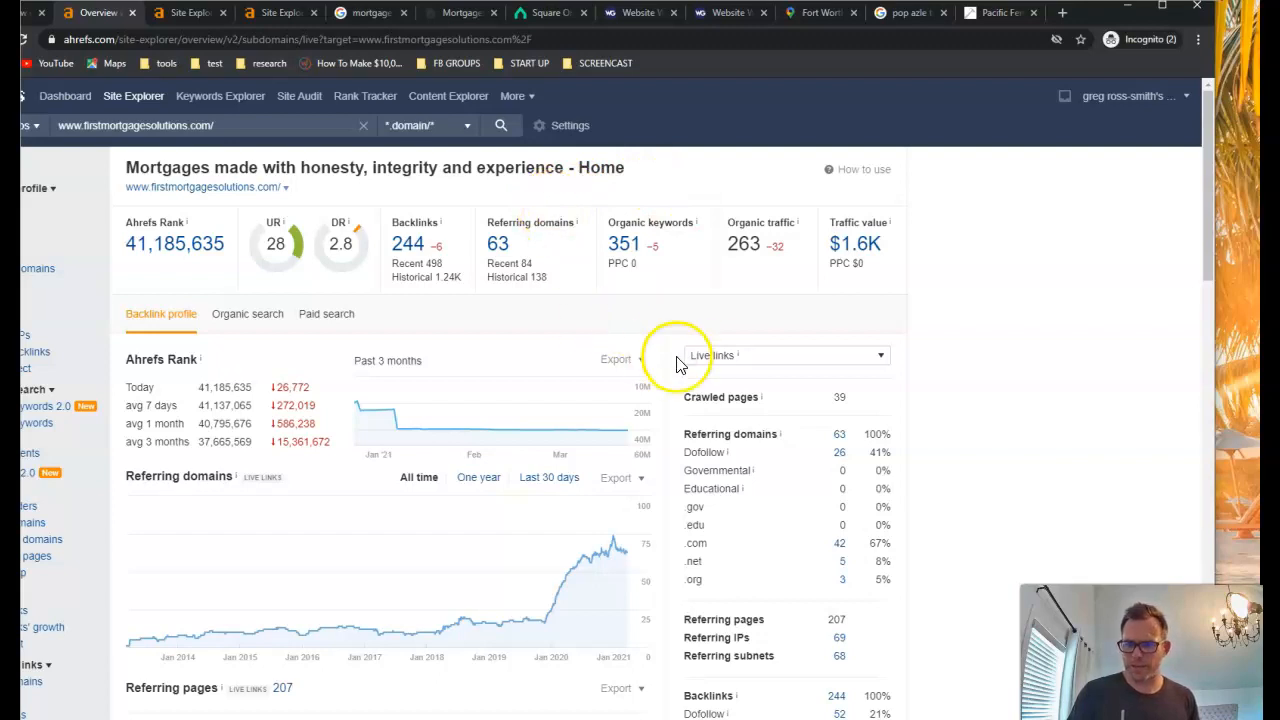
{"action": "mouse_move", "coordinate": [728, 352]}
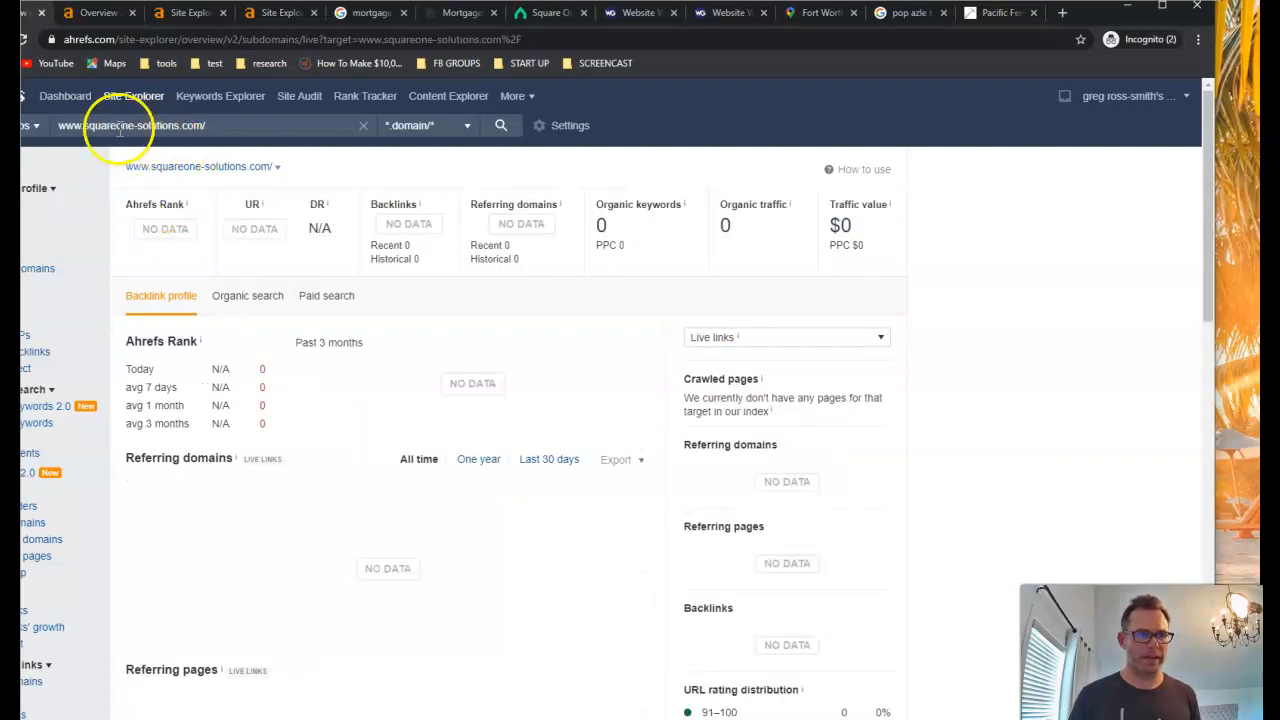
{"action": "mouse_move", "coordinate": [563, 248]}
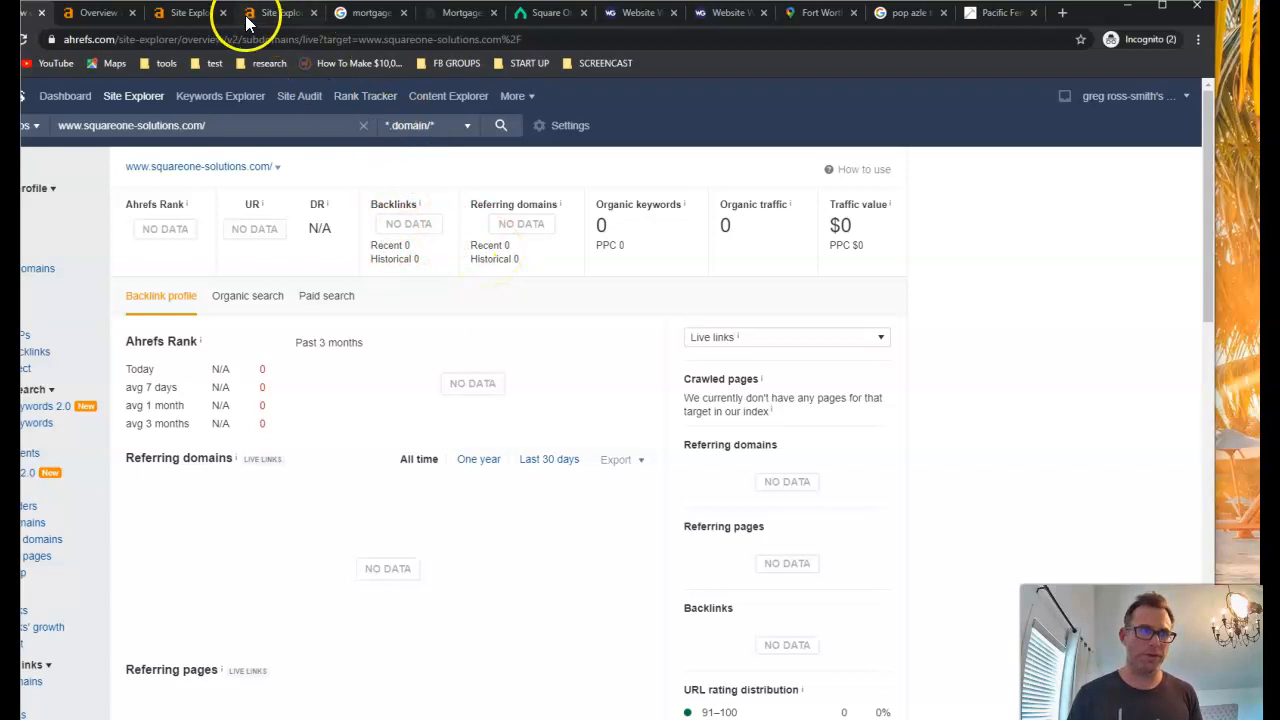
{"action": "left_click", "coordinate": [97, 12]}
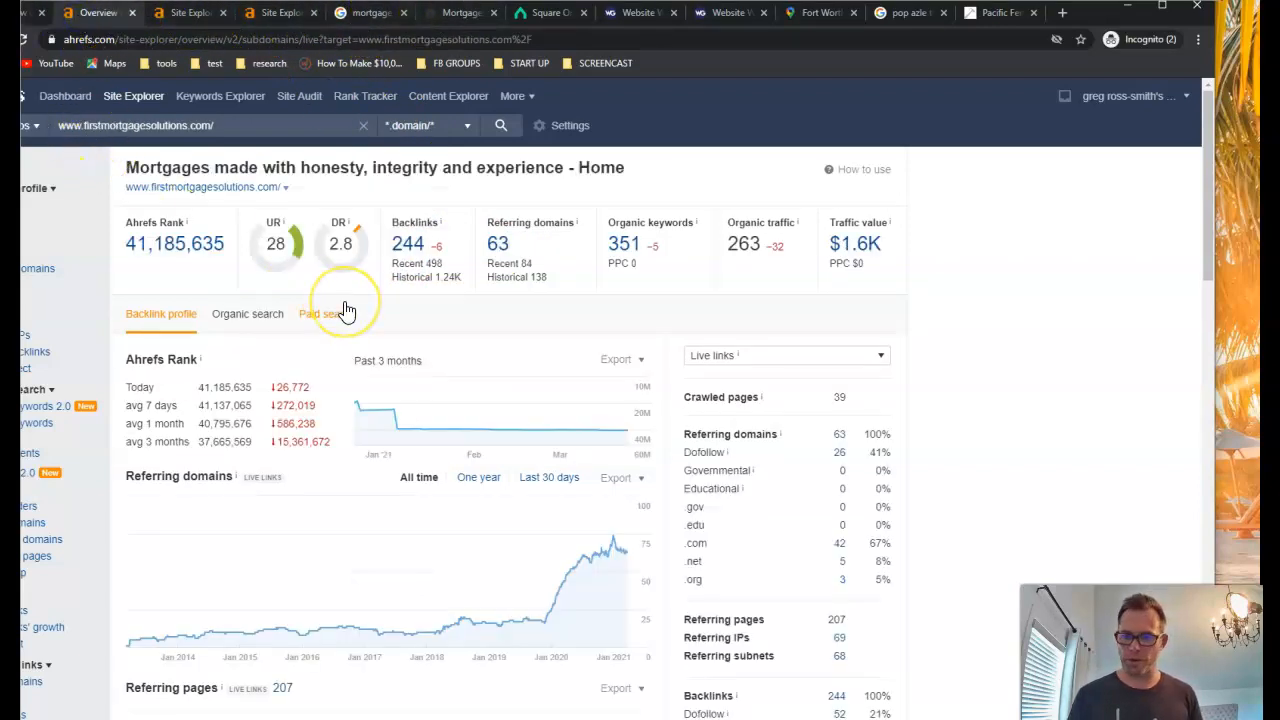
{"action": "mouse_move", "coordinate": [408, 243]}
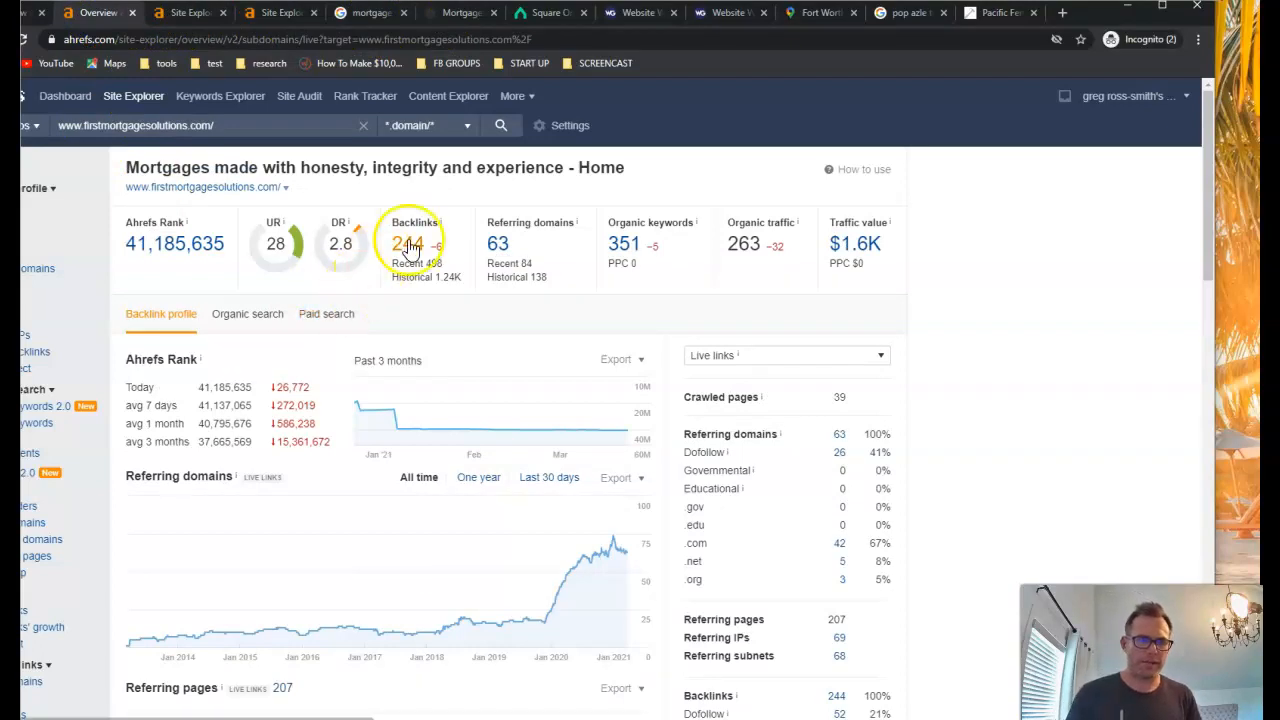
{"action": "mouse_move", "coordinate": [507, 255]}
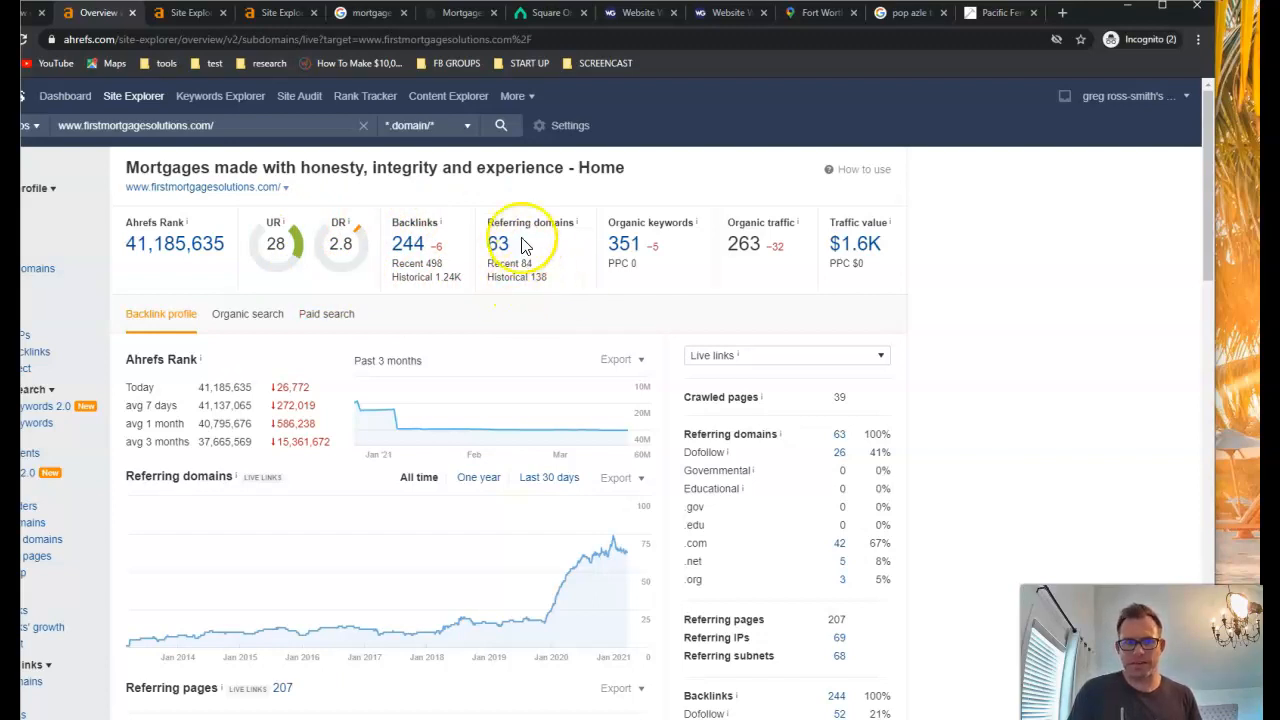
{"action": "mouse_move", "coordinate": [487, 247]}
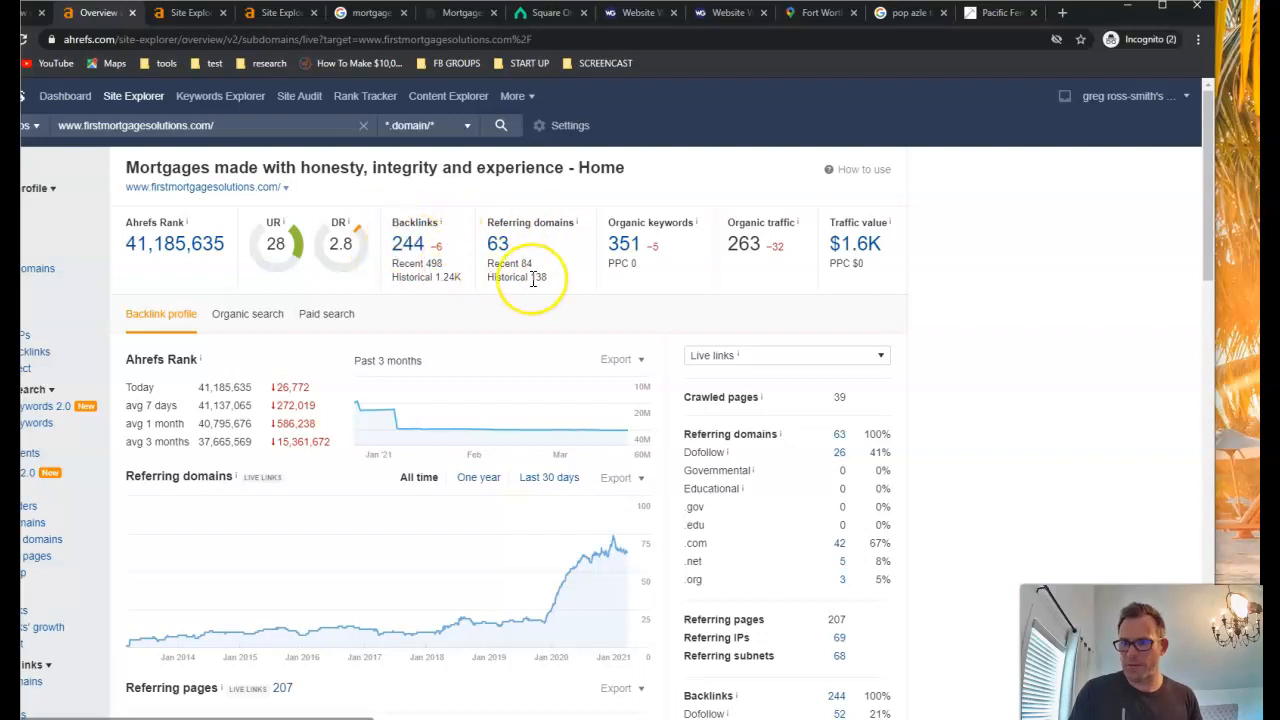
{"action": "mouse_move", "coordinate": [517, 253]}
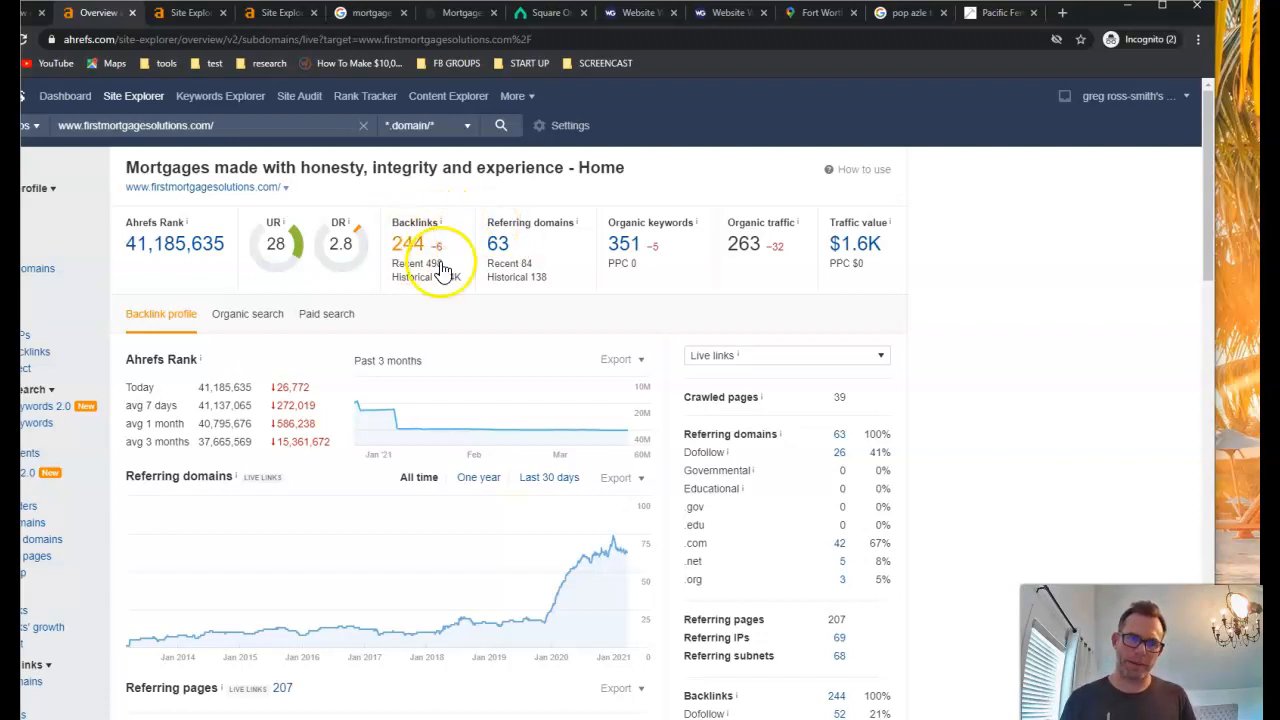
{"action": "mouse_move", "coordinate": [600, 277]}
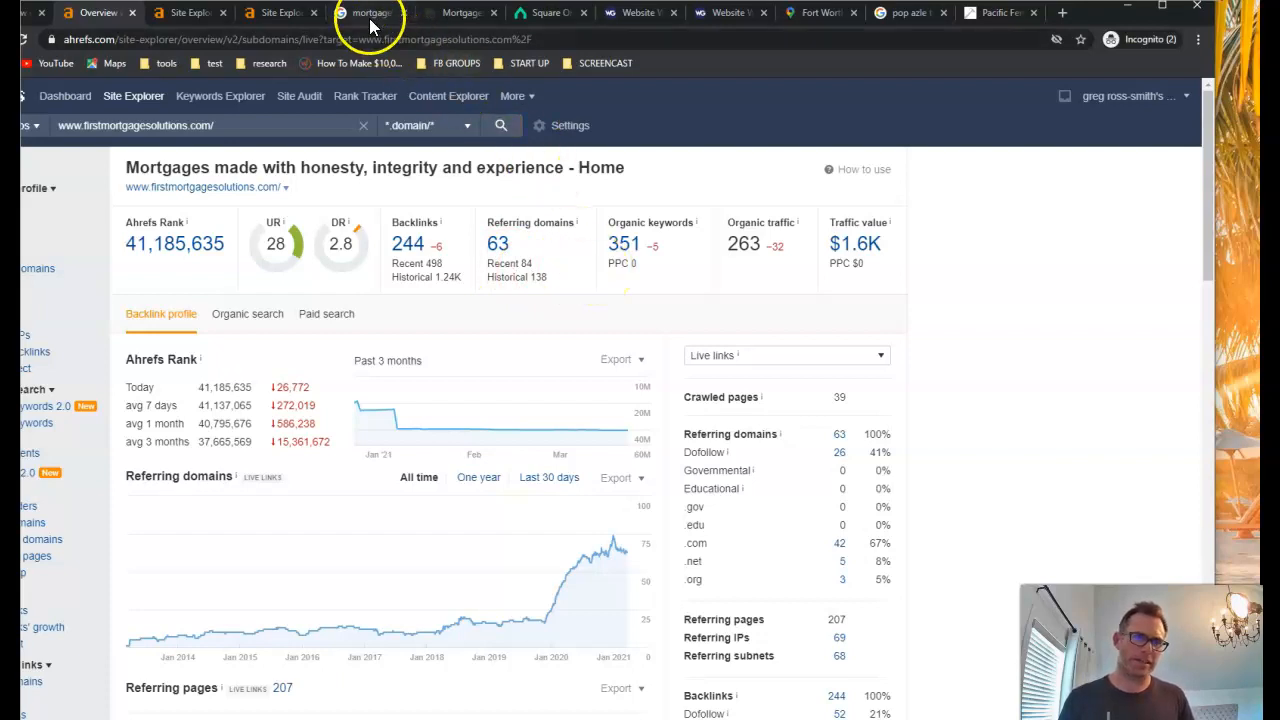
Bring back the Kansas City results listing KC Mortgage Guy, First Mortgage Solutions, Nutter Home Loans.
{"action": "left_click", "coordinate": [370, 13]}
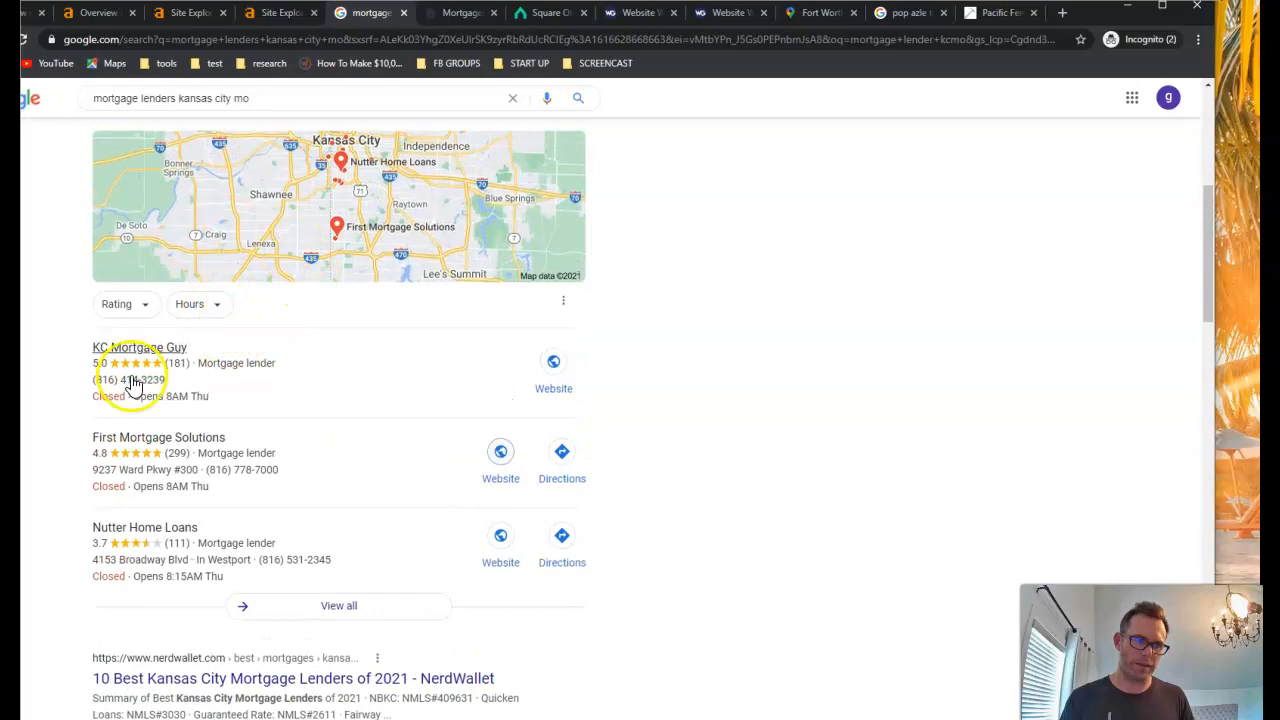
{"action": "mouse_move", "coordinate": [135, 355]}
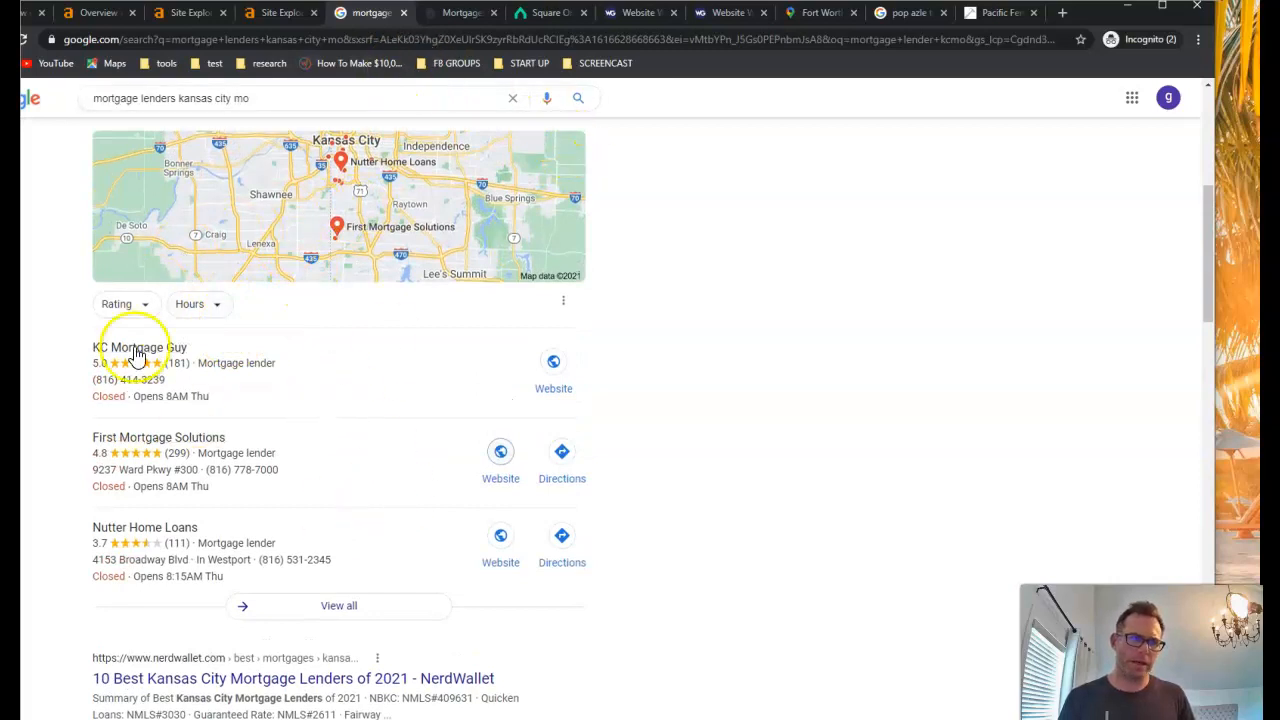
{"action": "mouse_move", "coordinate": [357, 460]}
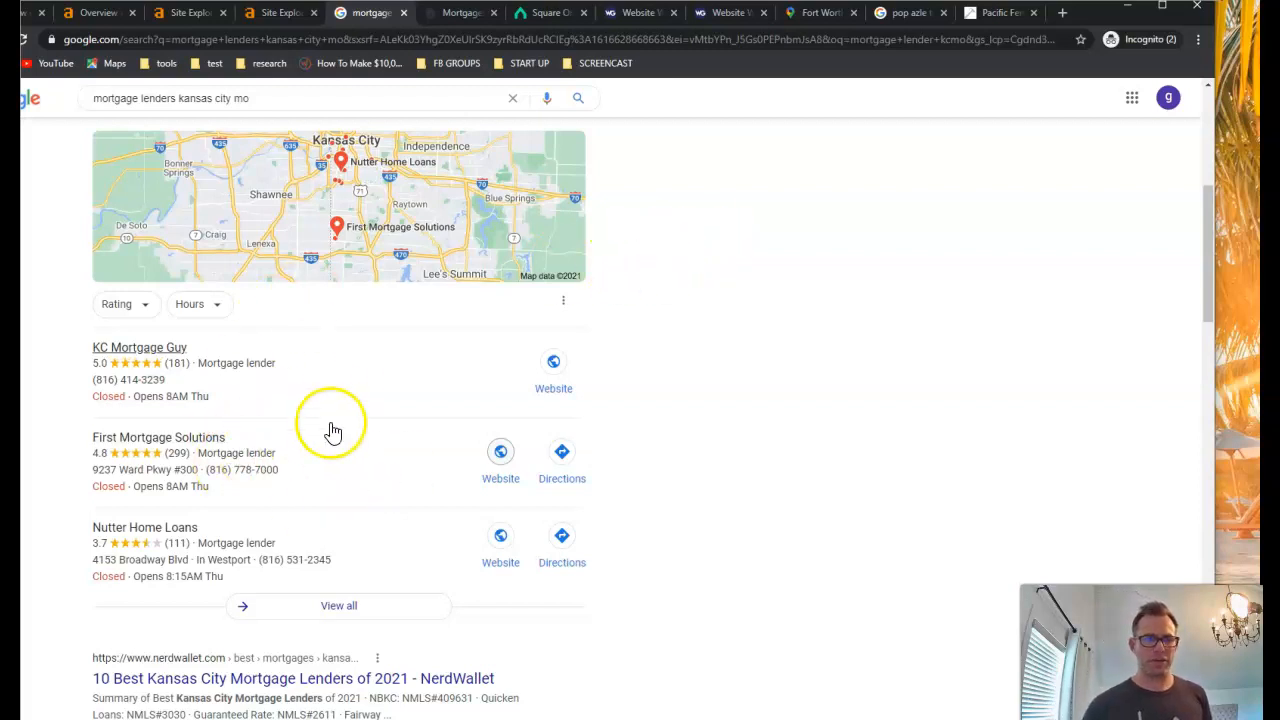
{"action": "mouse_move", "coordinate": [184, 397]}
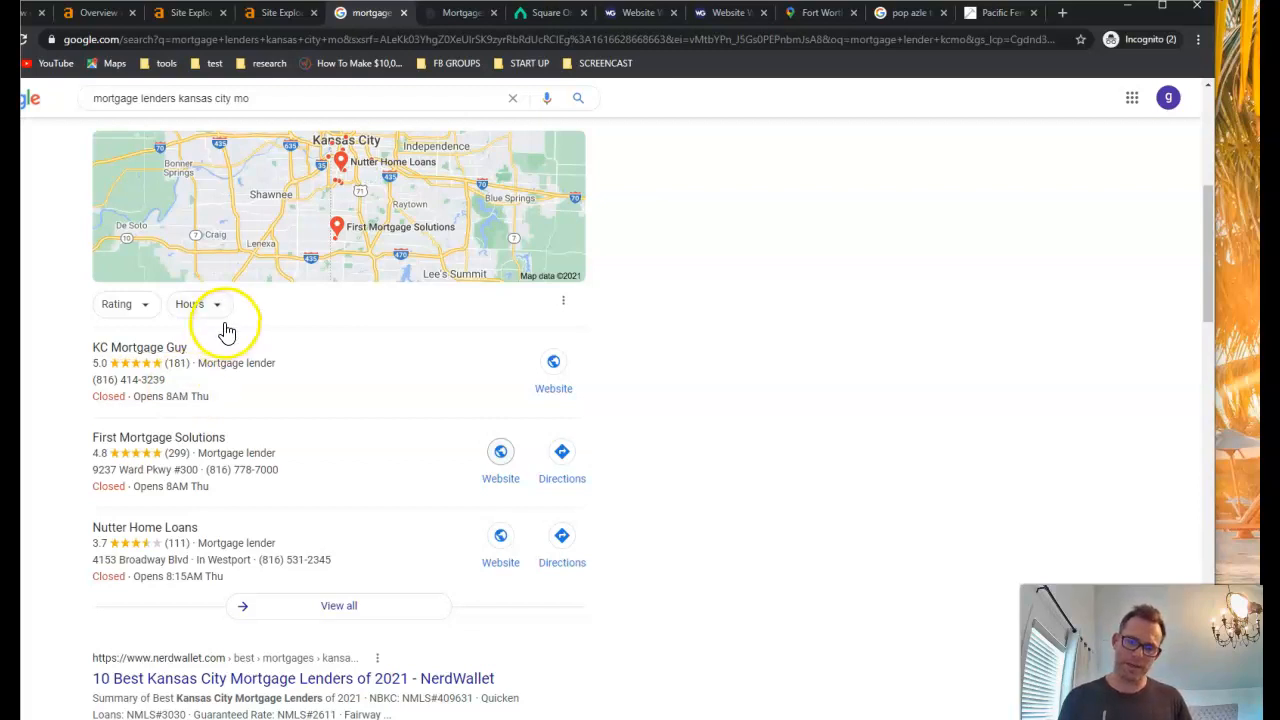
{"action": "mouse_move", "coordinate": [133, 539]}
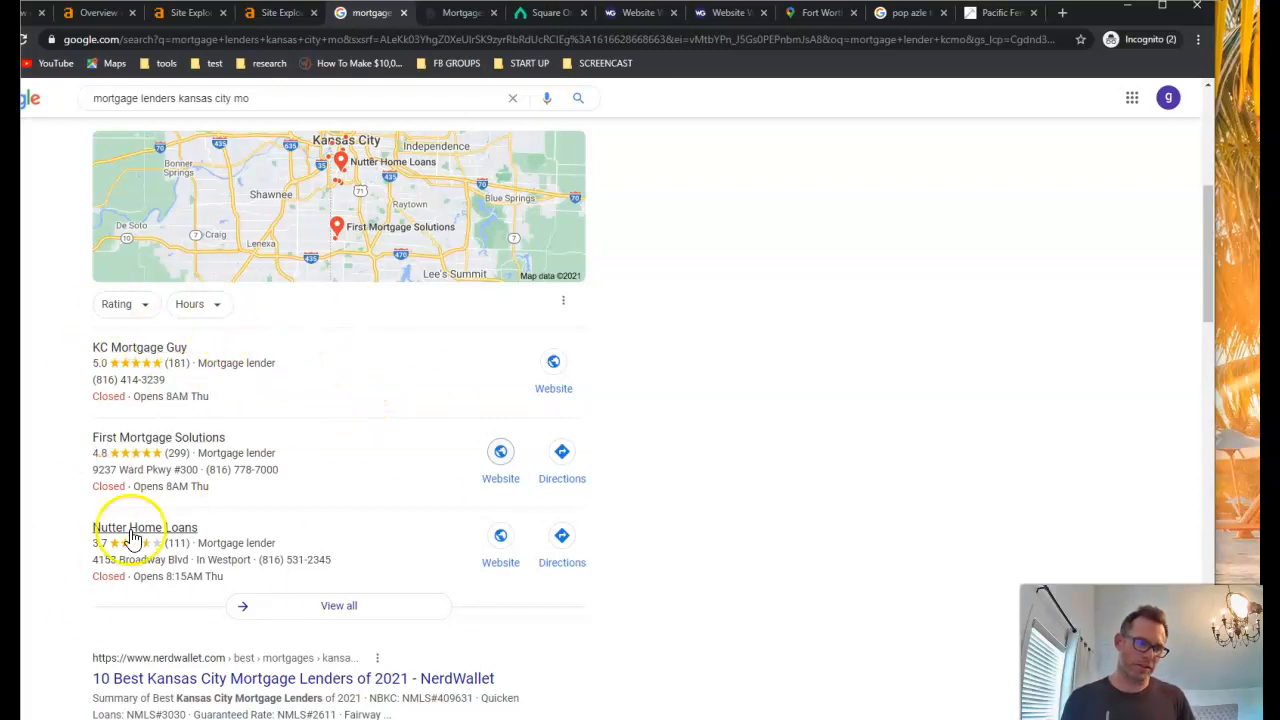
{"action": "mouse_move", "coordinate": [175, 545]}
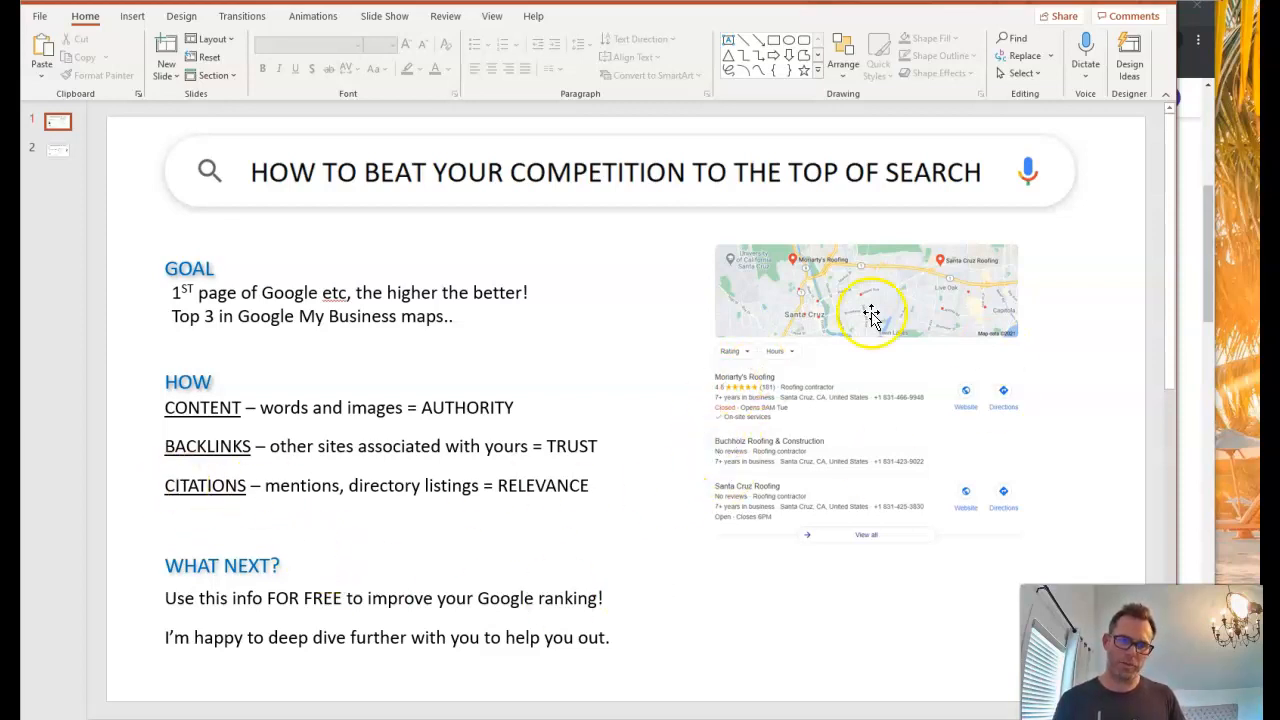
{"action": "mouse_move", "coordinate": [825, 475]}
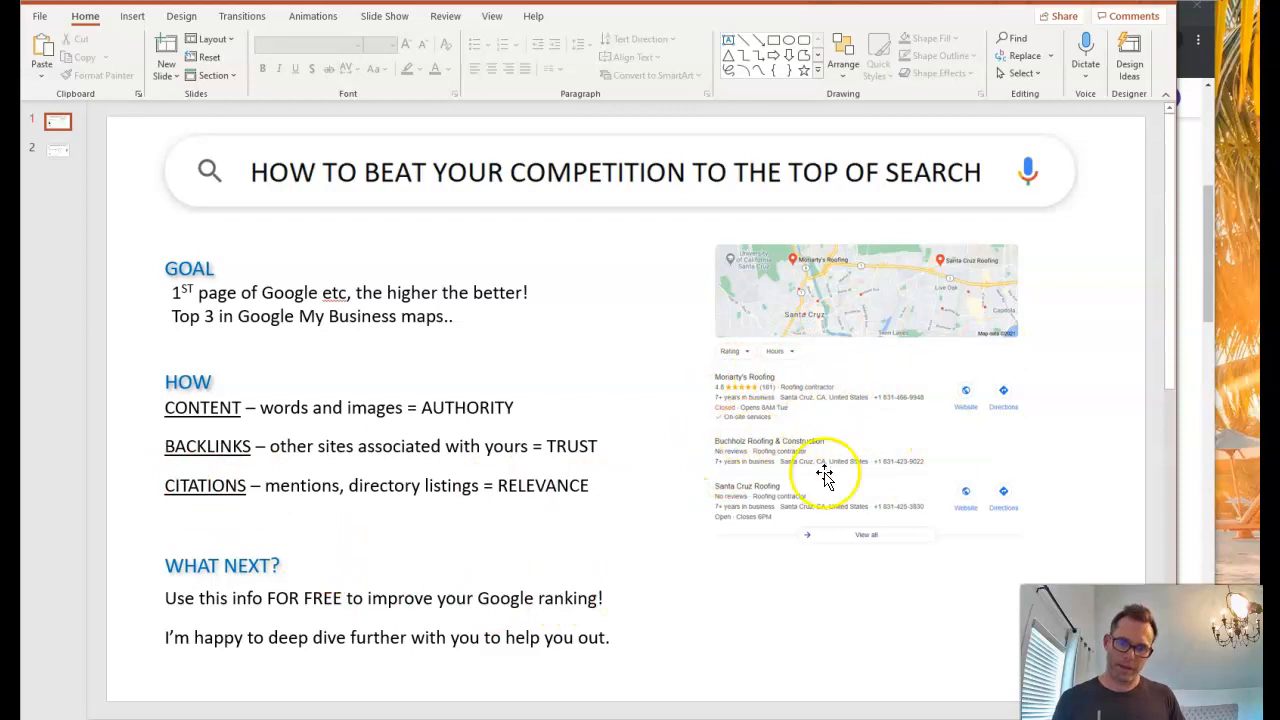